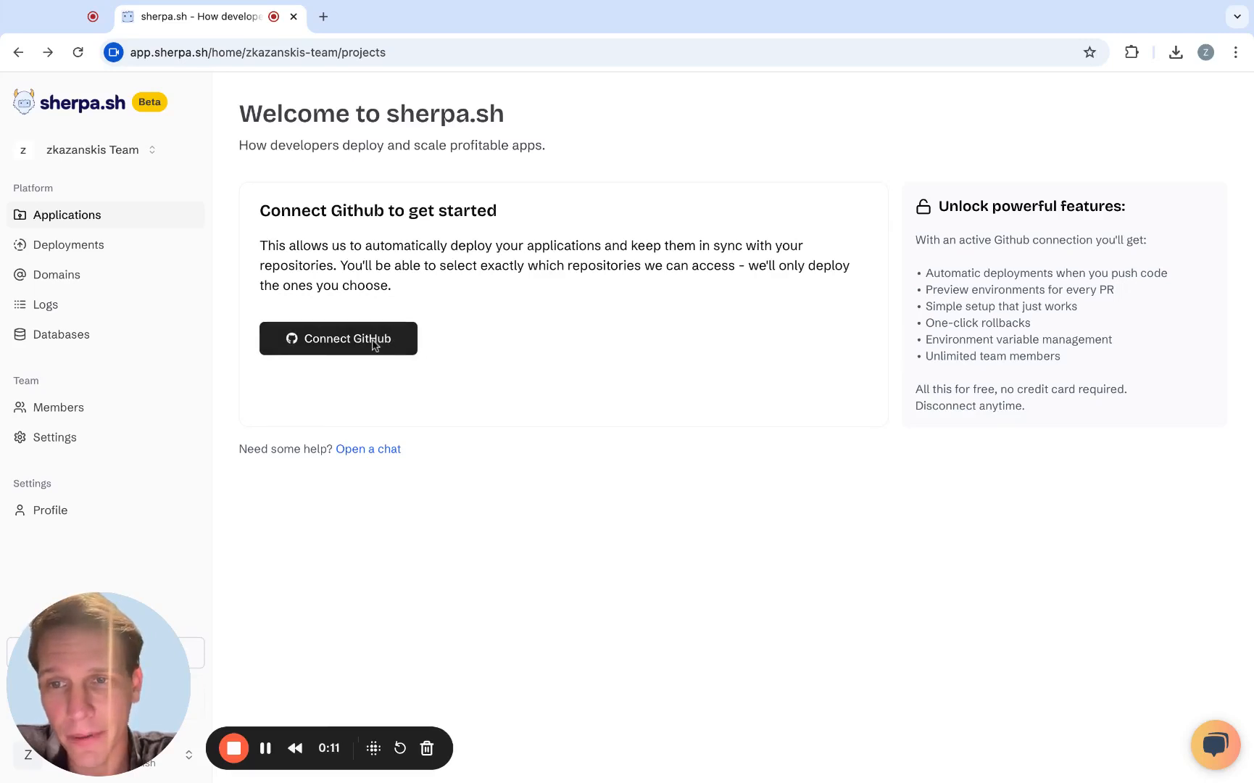
{"action": "mouse_move", "coordinate": [265, 748]}
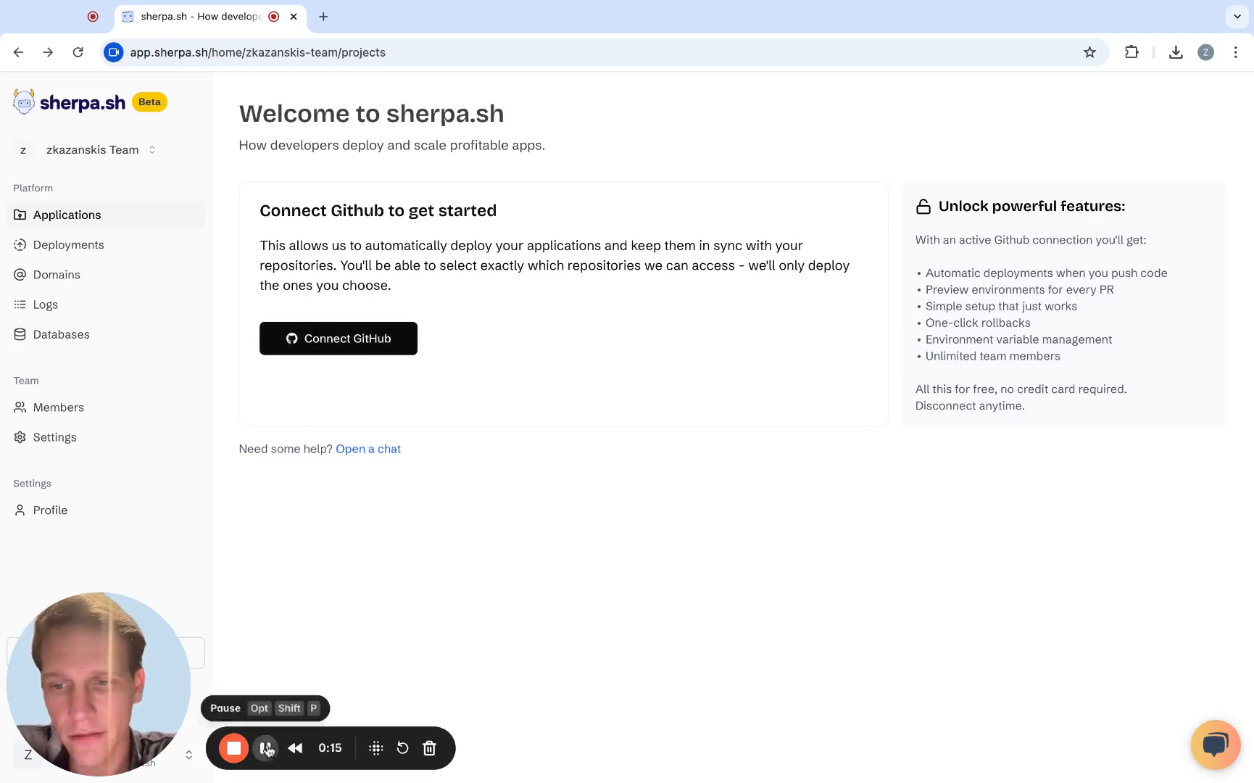
Connect GitHub from sherpa.sh and review the Install & Authorize permissions for the personal account
{"action": "left_click", "coordinate": [338, 337]}
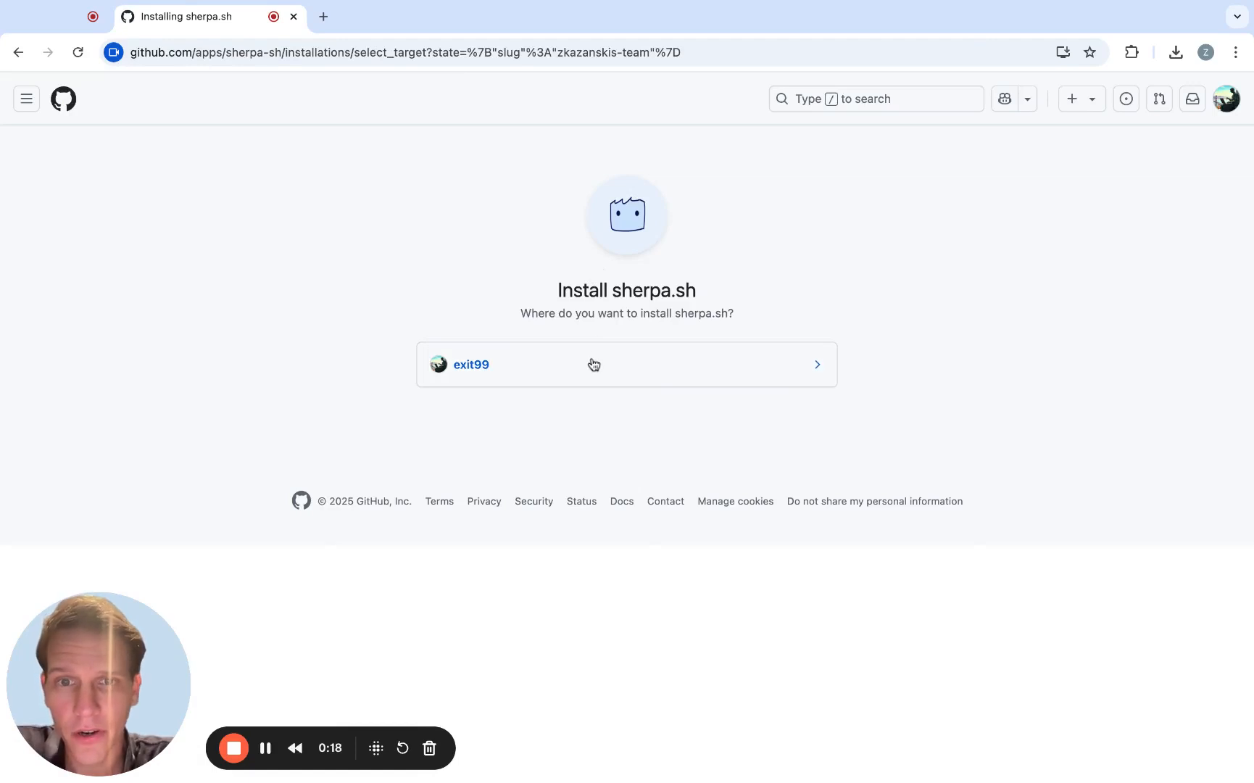
{"action": "mouse_move", "coordinate": [568, 370]}
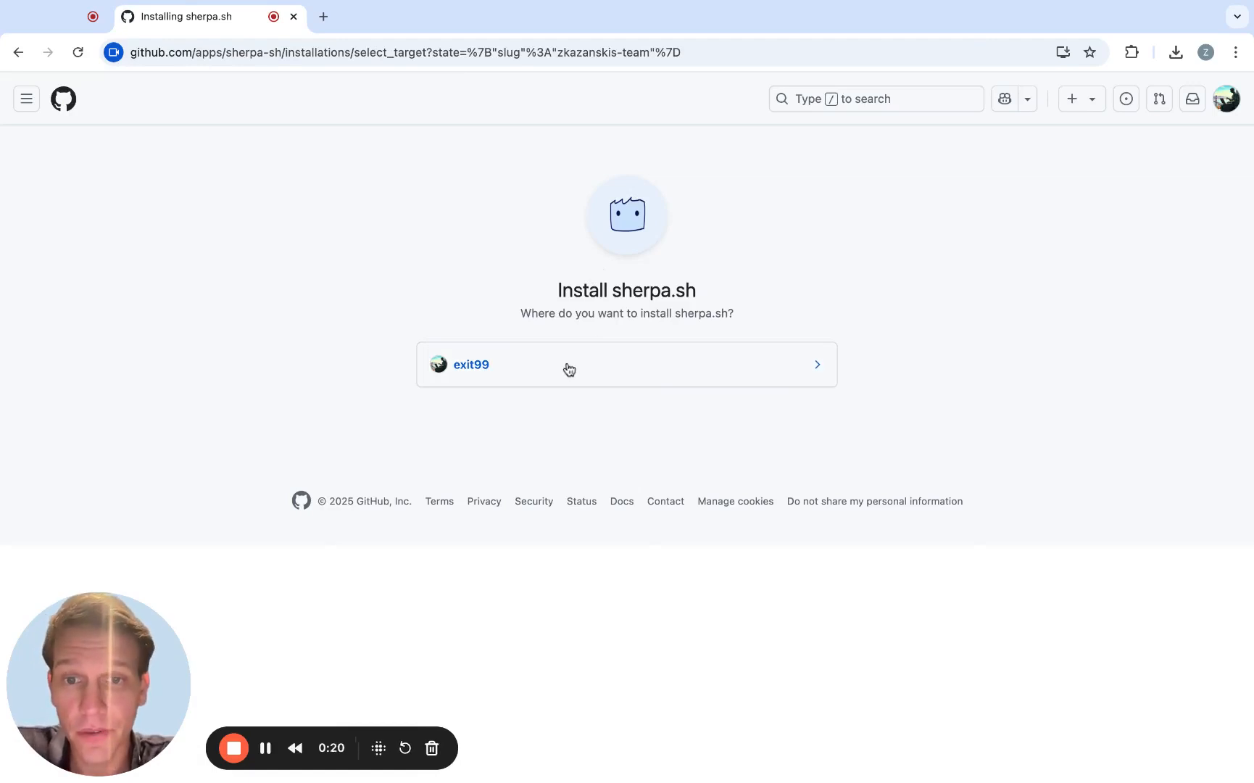
{"action": "mouse_move", "coordinate": [564, 370]}
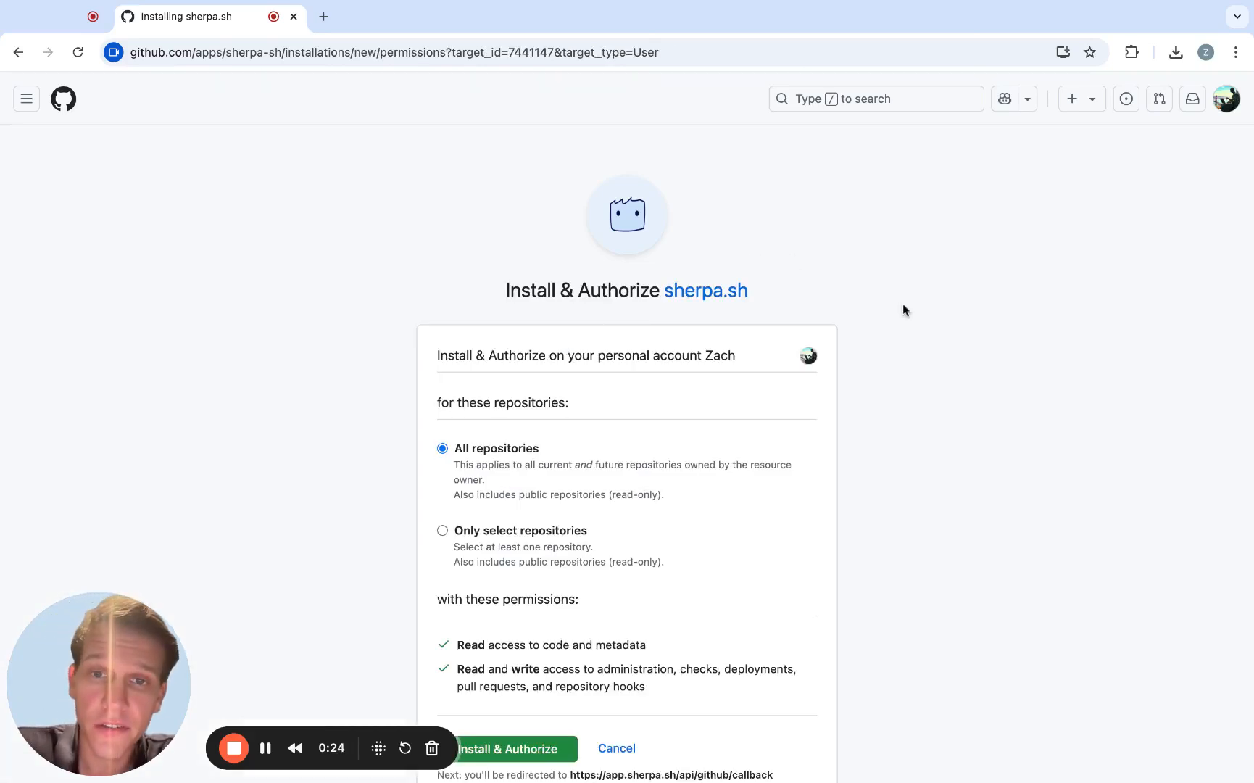
{"action": "scroll", "scroll_direction": "down", "scroll_amount": 3}
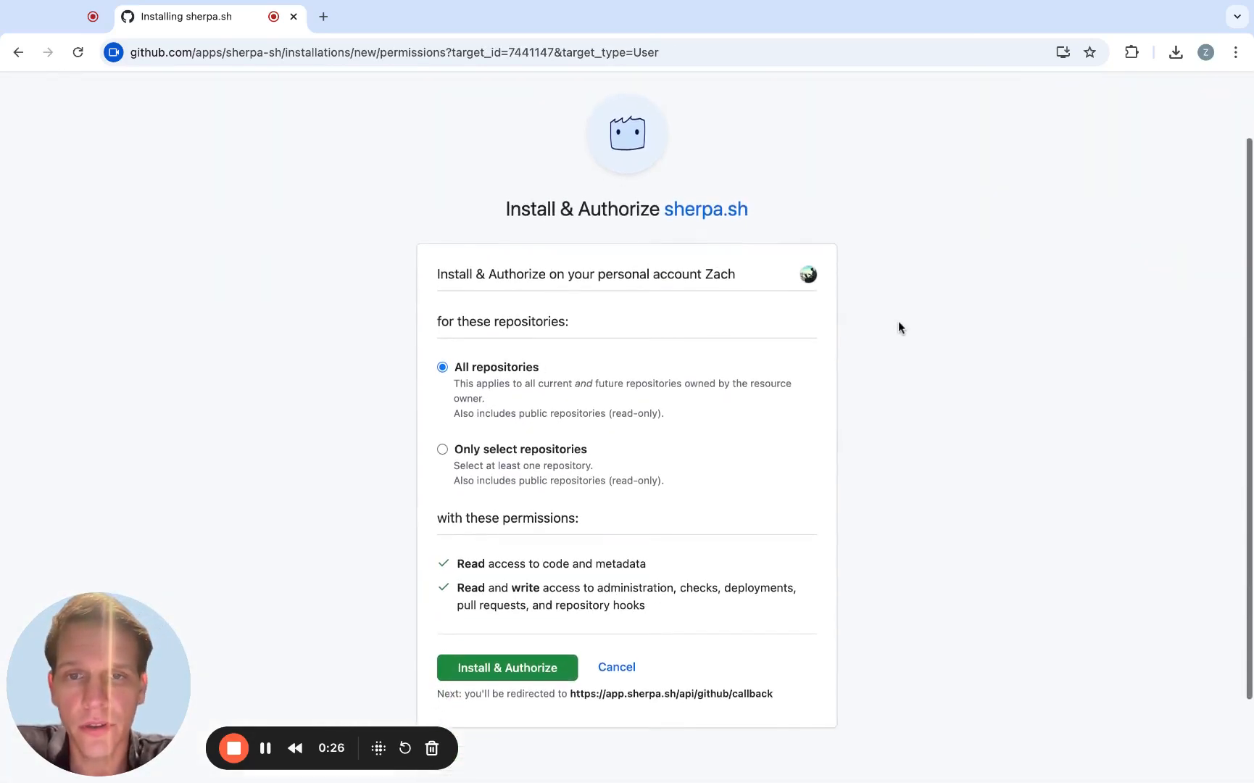
{"action": "scroll", "scroll_direction": "down", "scroll_amount": 3}
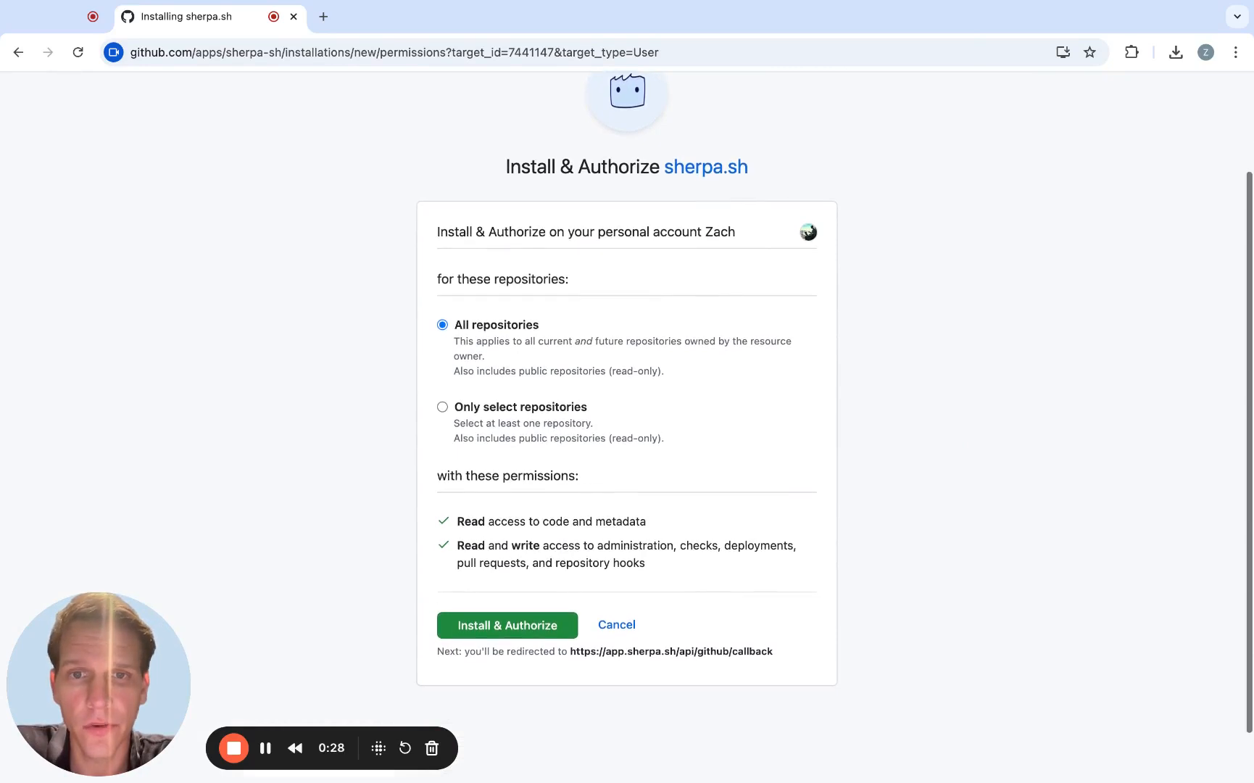
{"action": "scroll", "scroll_direction": "down", "scroll_amount": 3}
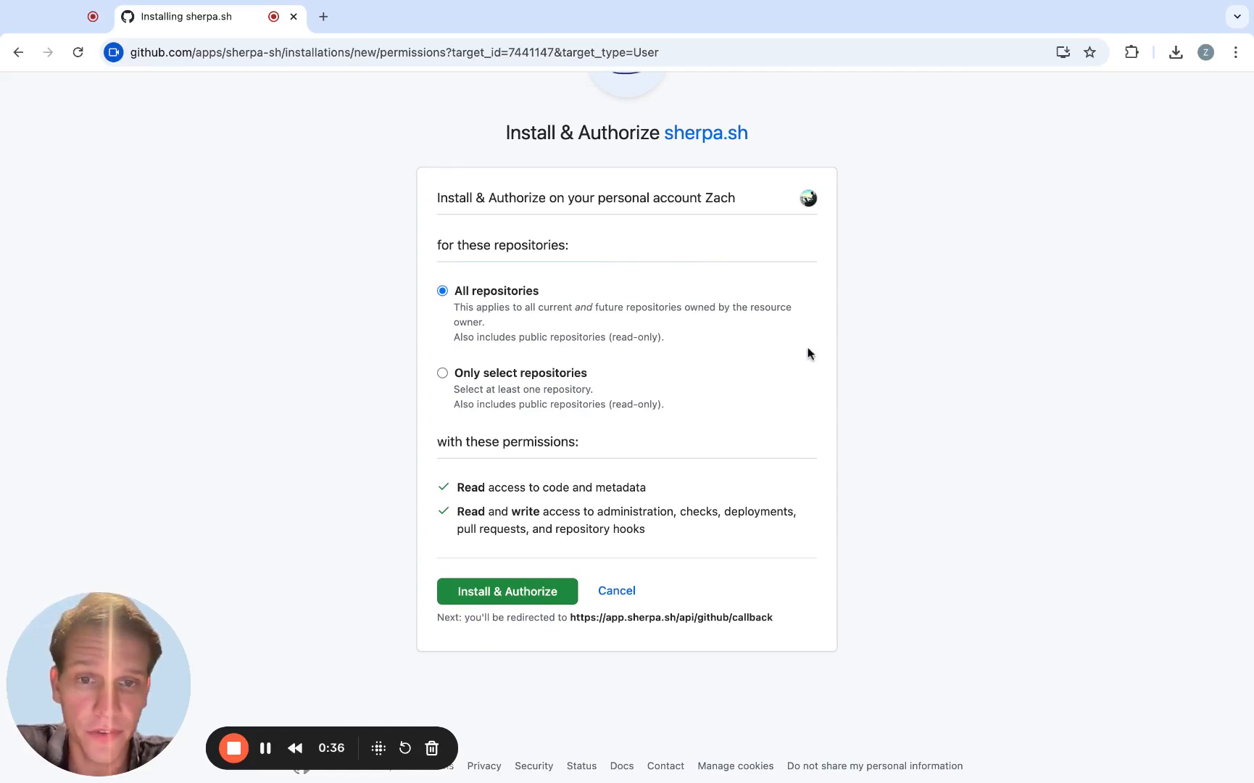
{"action": "mouse_move", "coordinate": [596, 400]}
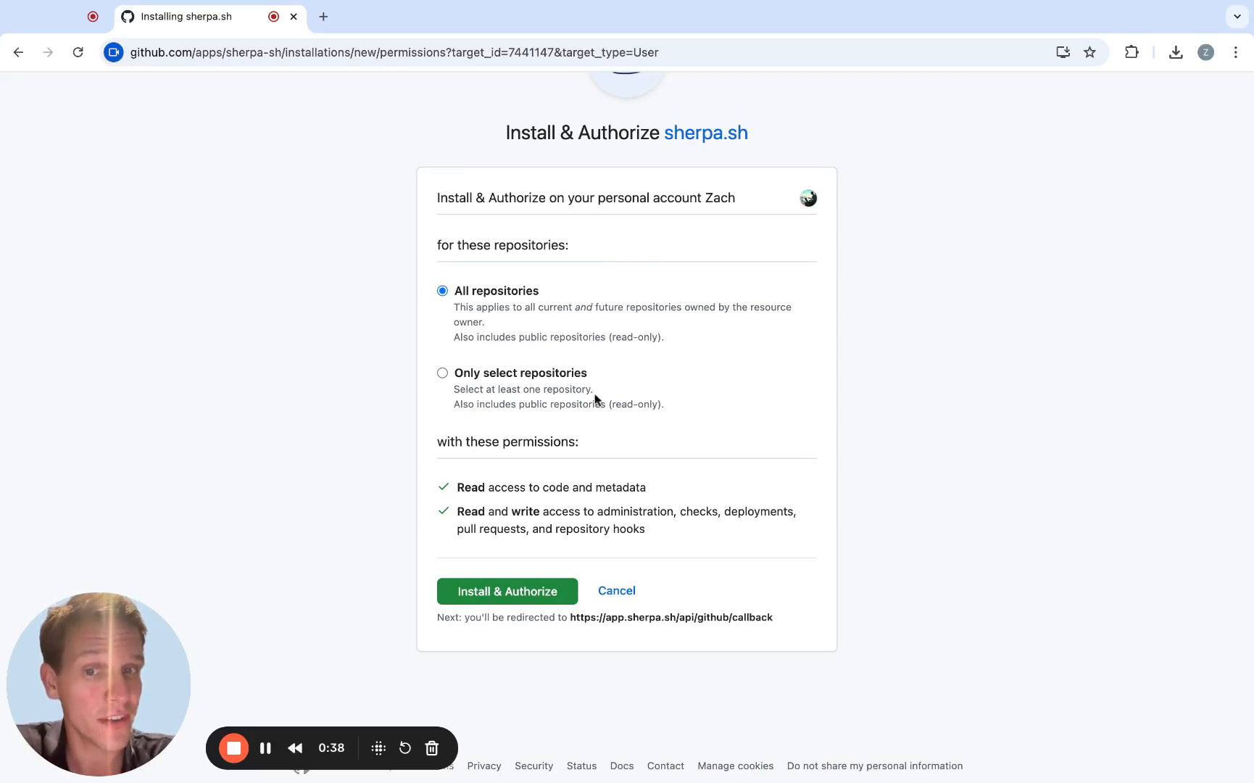
Choose 'Only select repositories', search 'next' and select the-road-to-next-app
{"action": "left_click", "coordinate": [442, 373]}
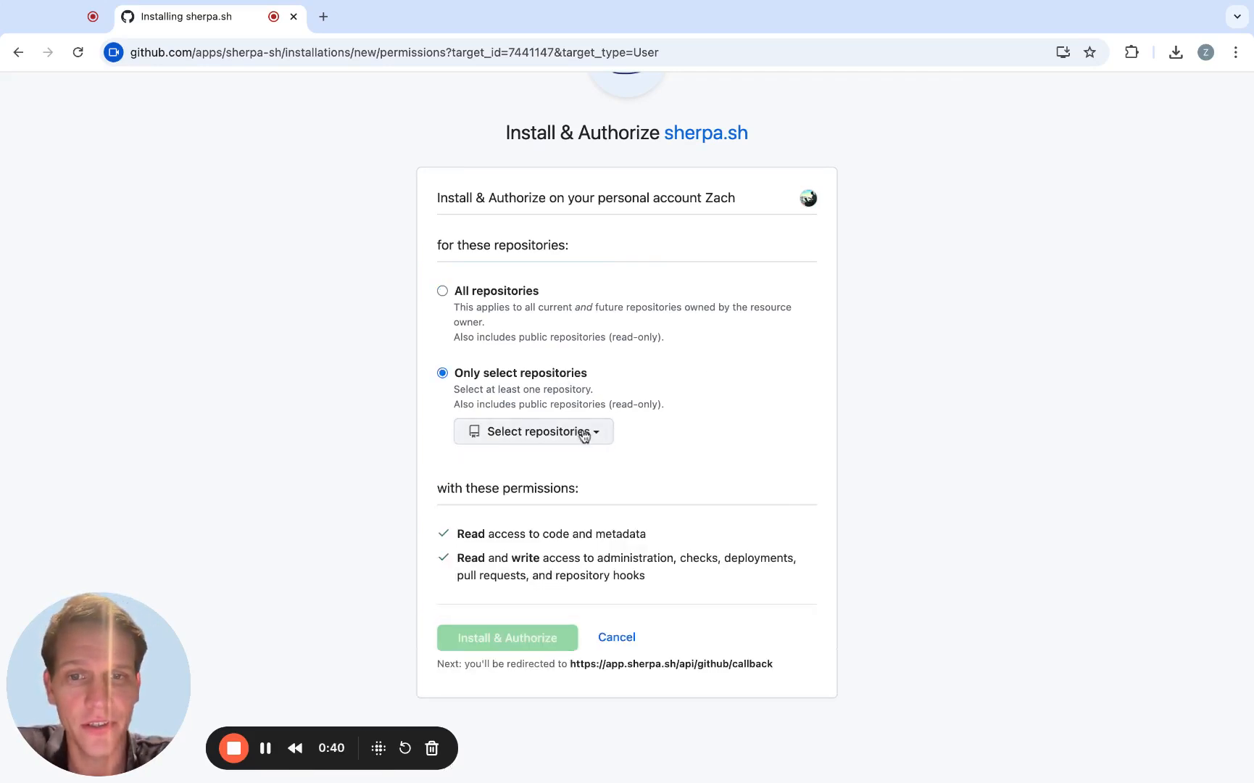
{"action": "type", "text": "net"}
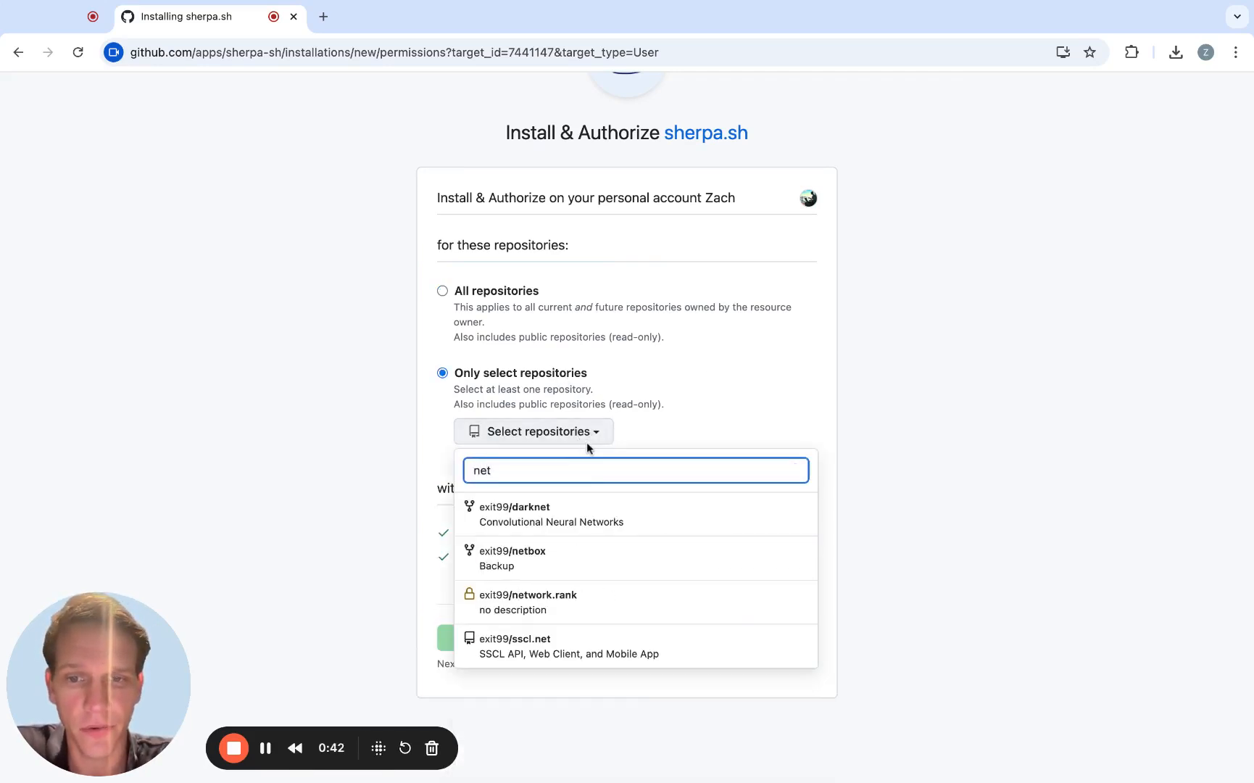
{"action": "type", "text": "next"}
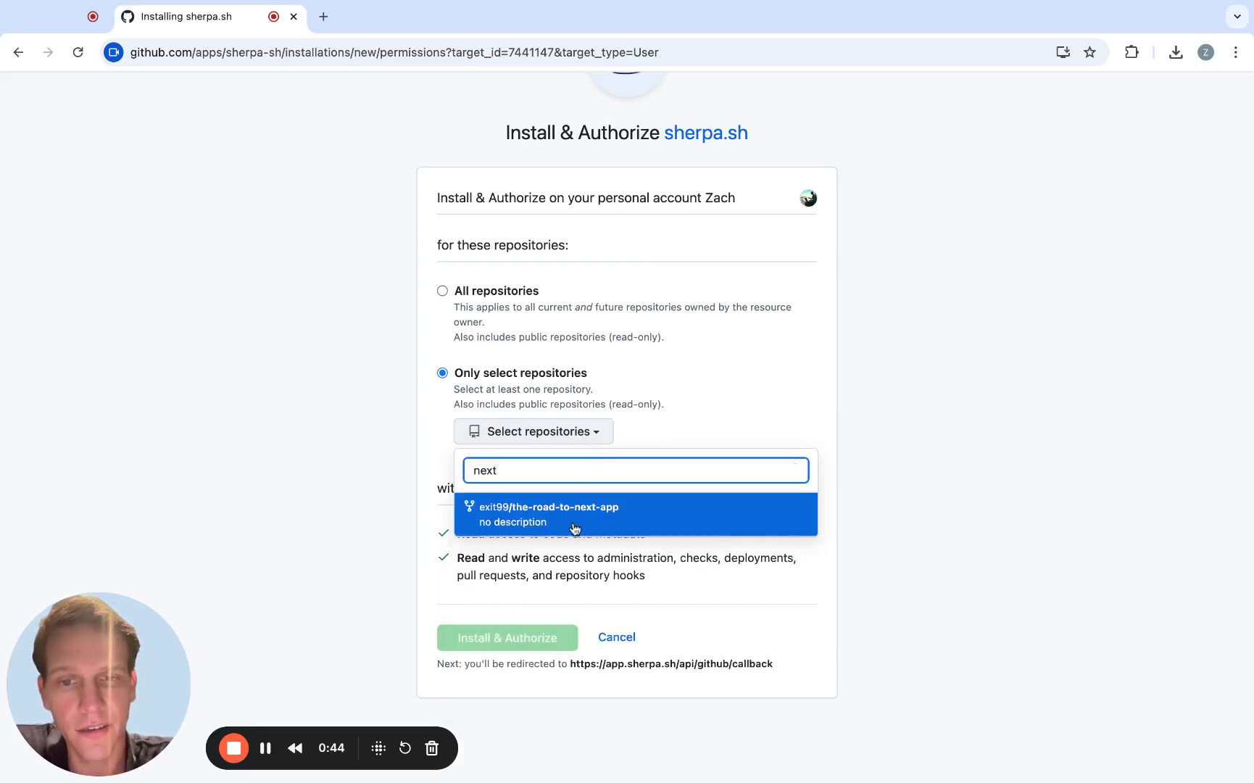
{"action": "left_click", "coordinate": [574, 515]}
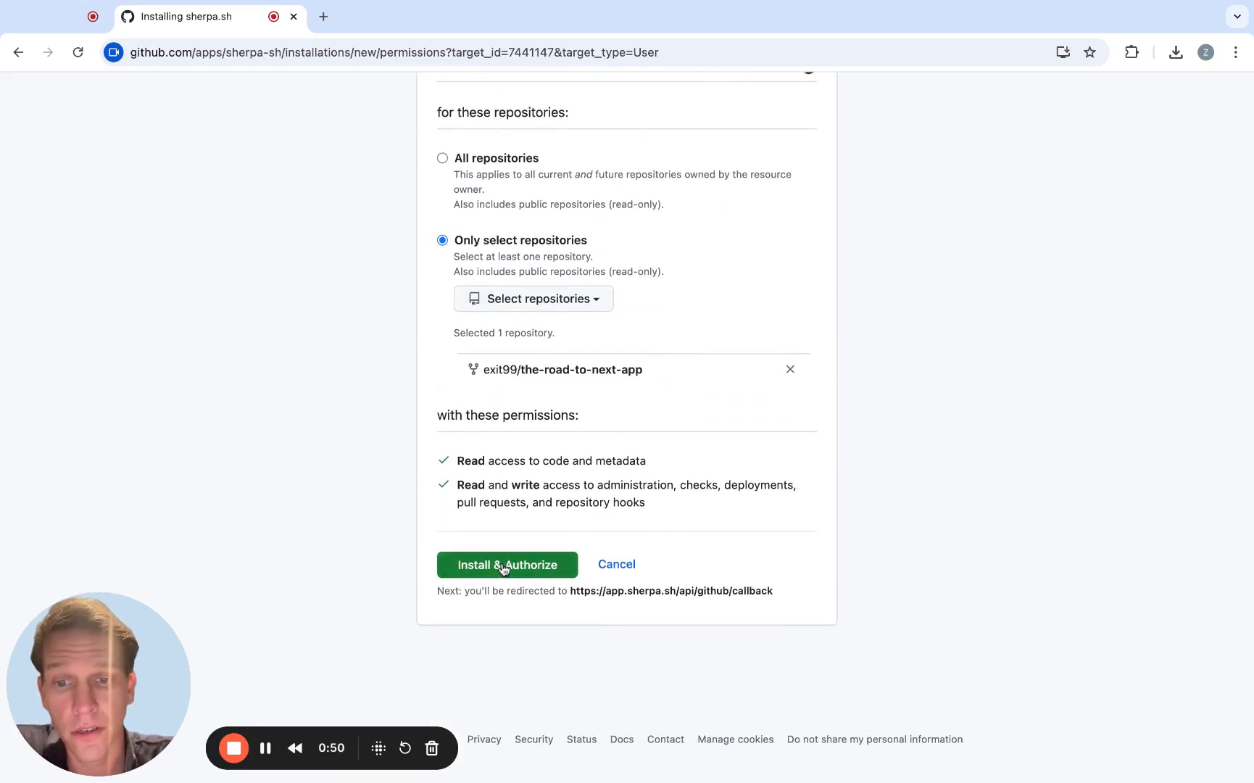
Install & Authorize sherpa.sh, confirming access with the GitHub account password
{"action": "left_click", "coordinate": [508, 564]}
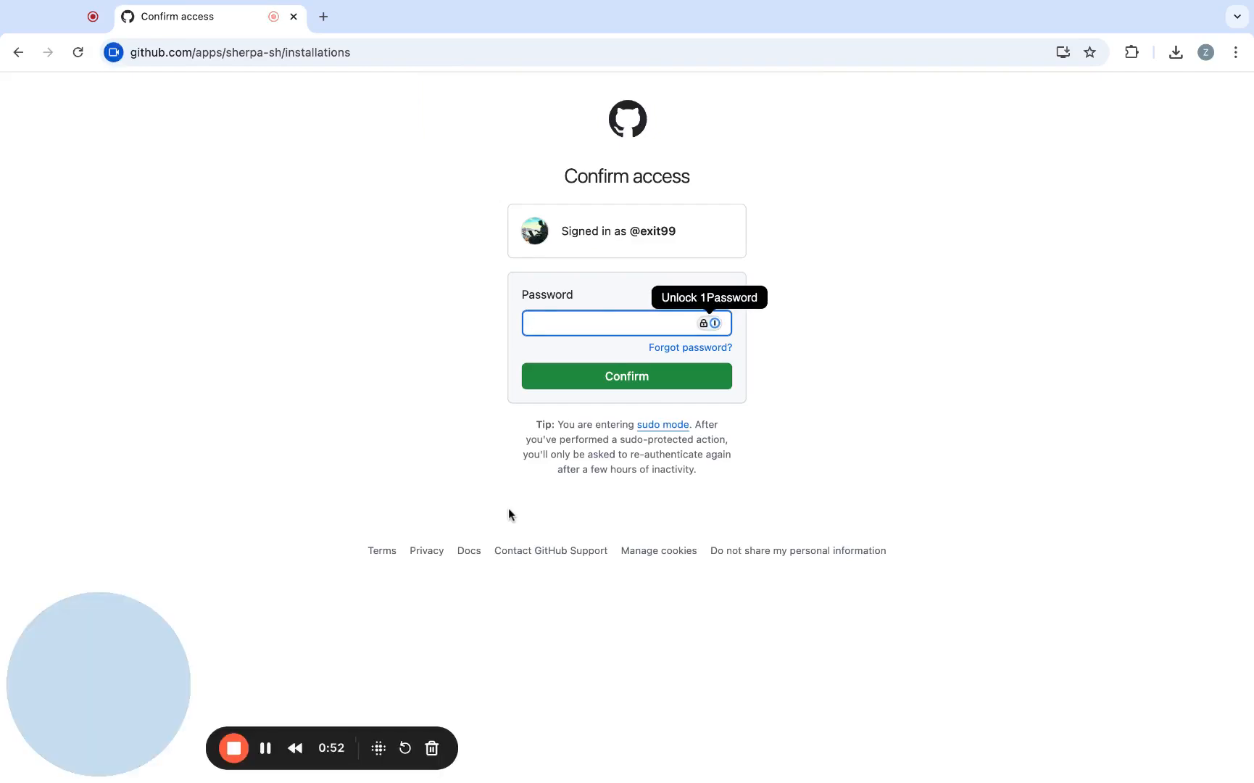
{"action": "type", "text": "password"}
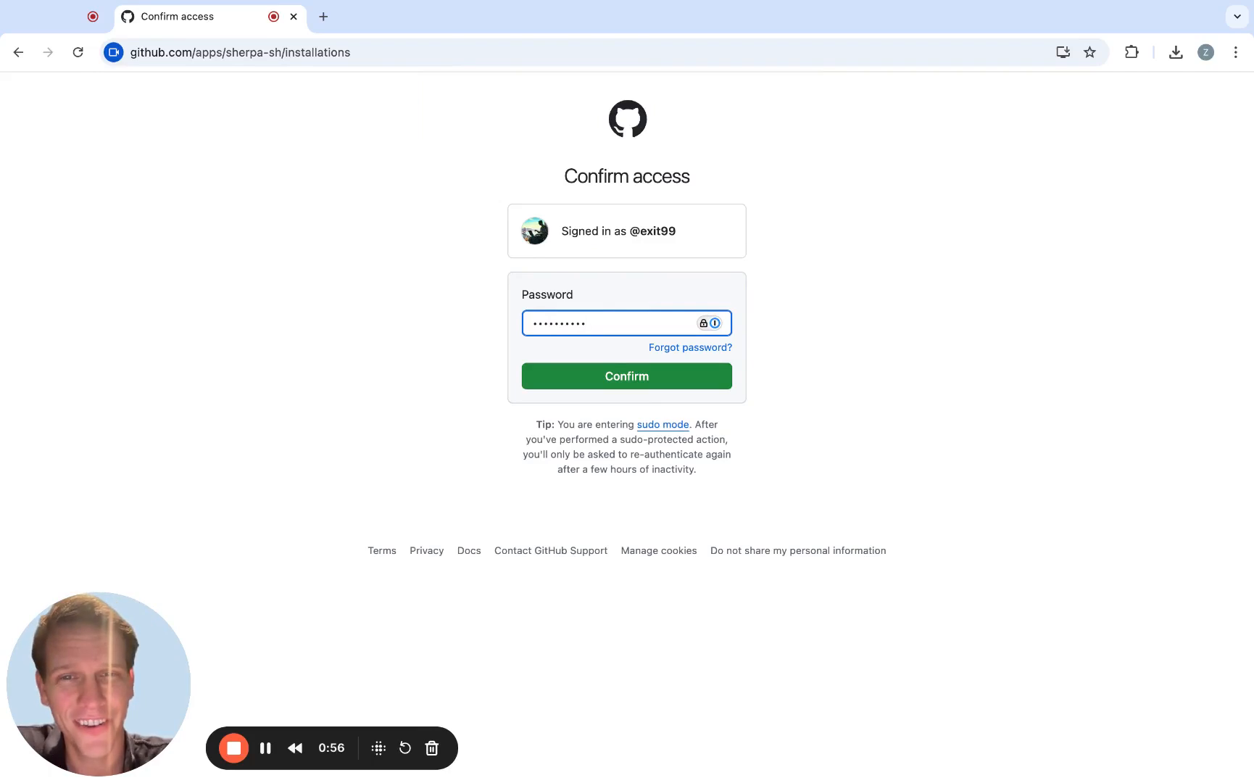
{"action": "left_click", "coordinate": [626, 375]}
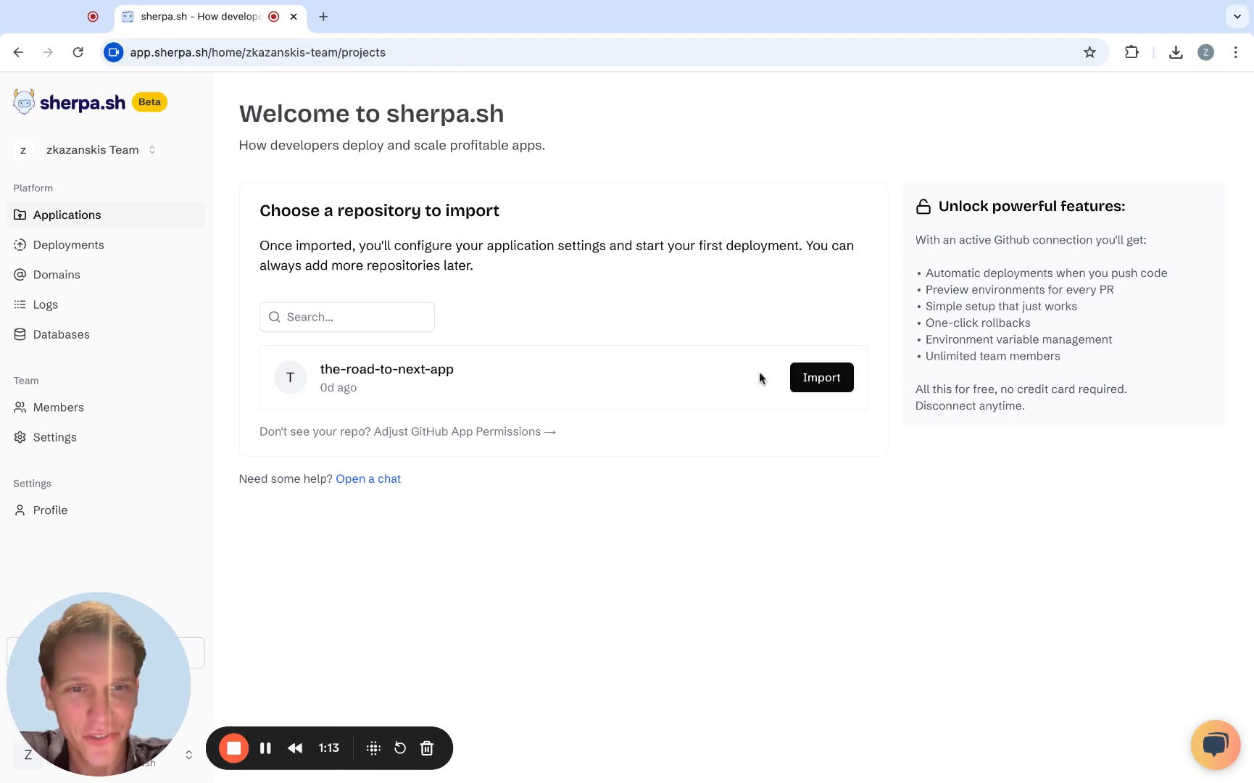
Import the-road-to-next-app into sherpa.sh, reaching its Configure your Application page
{"action": "left_click", "coordinate": [821, 377]}
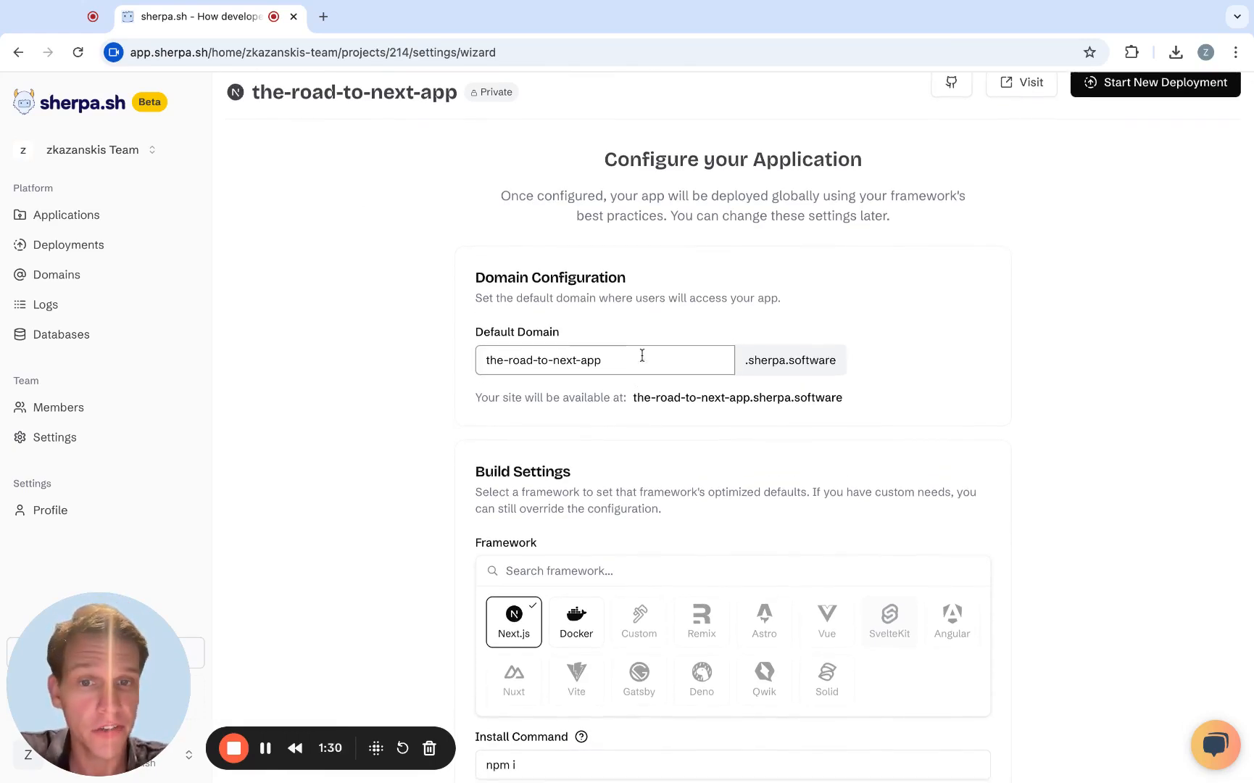
Replace the Default Domain with zachs-app for the address zachs-app.sherpa.software
{"action": "double_click", "coordinate": [576, 359]}
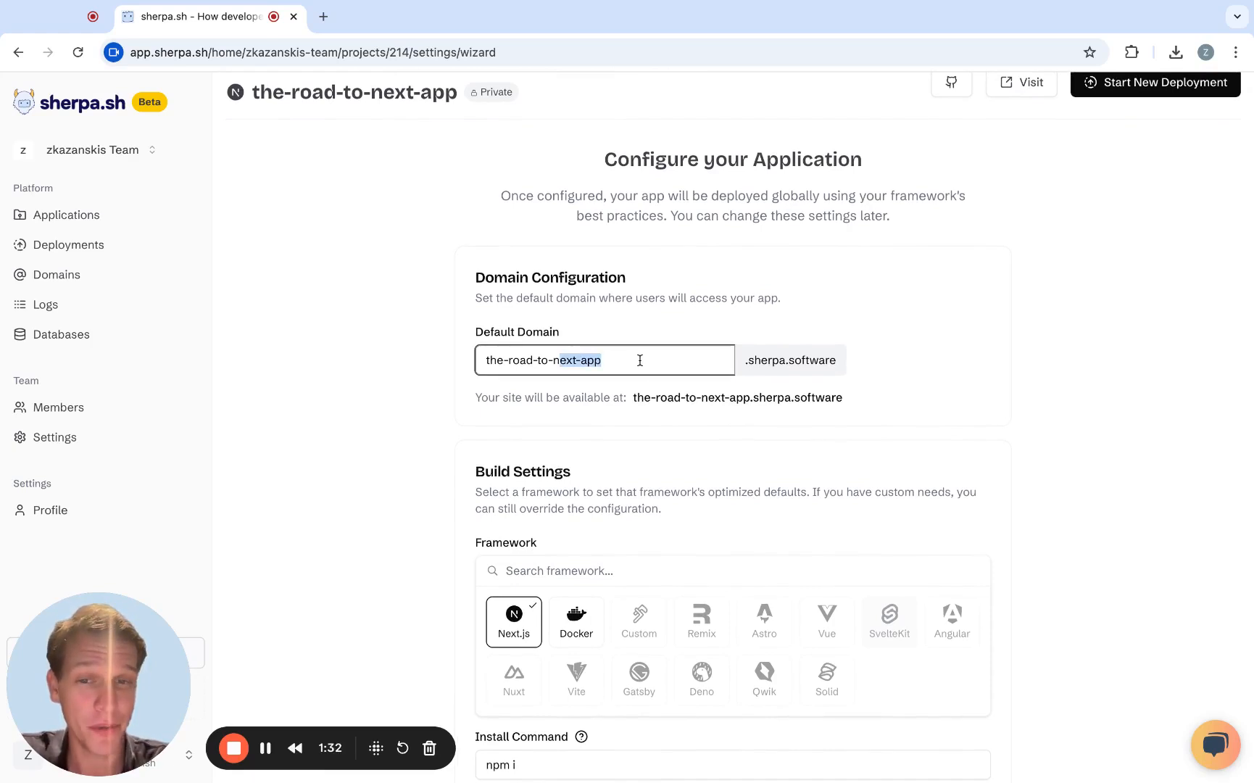
{"action": "type", "text": "zach-"}
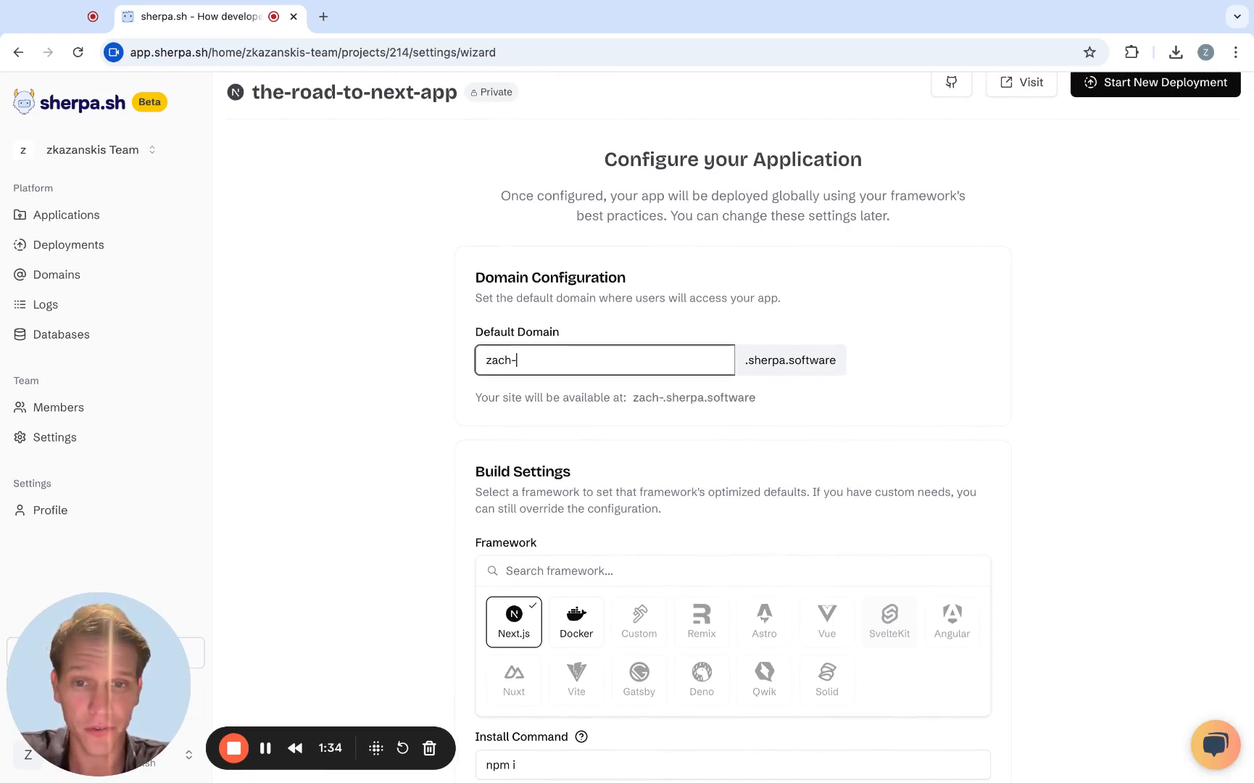
{"action": "type", "text": "zachs-app"}
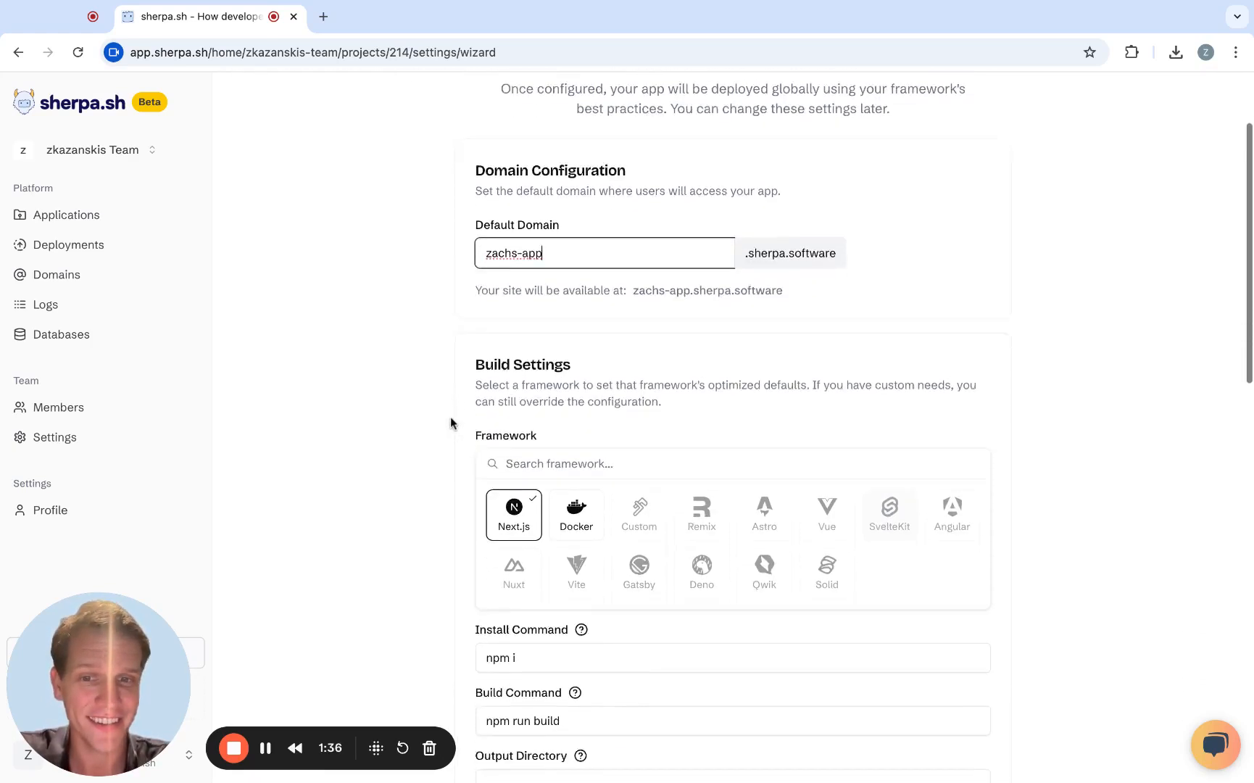
{"action": "scroll", "scroll_direction": "down", "scroll_amount": 3}
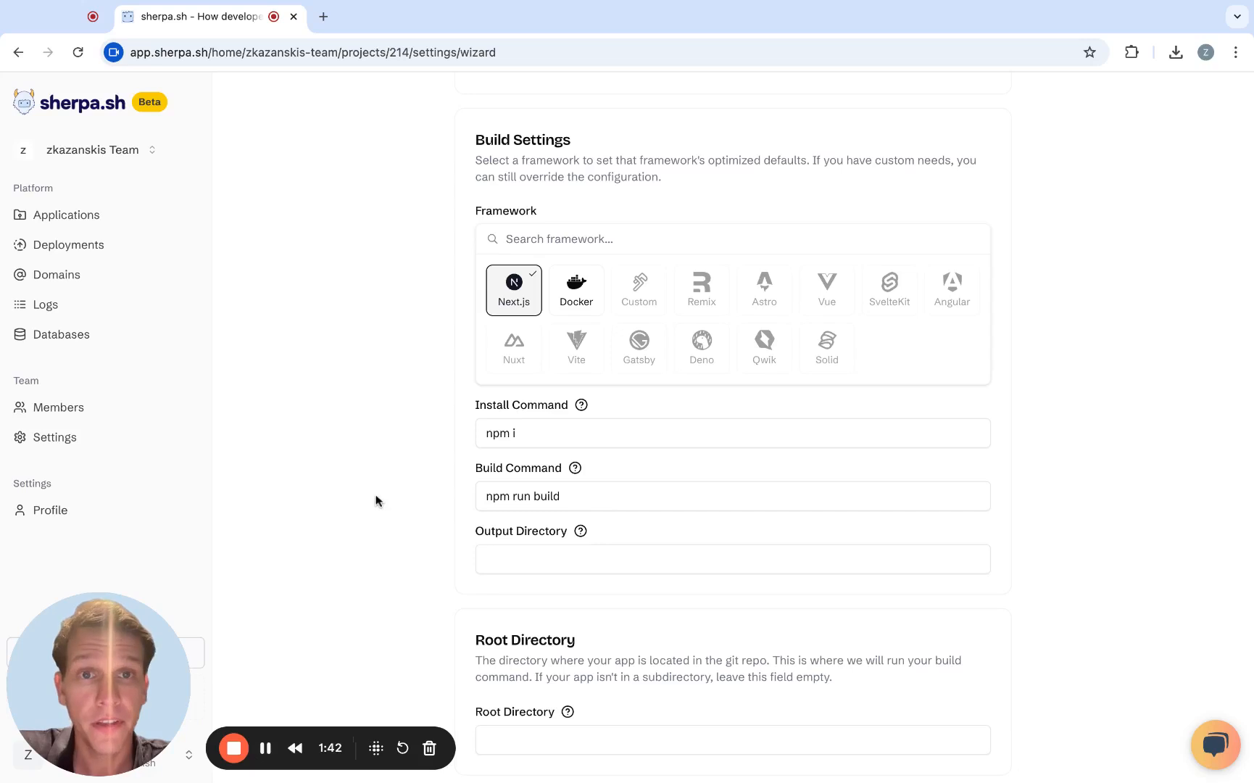
{"action": "mouse_move", "coordinate": [391, 461]}
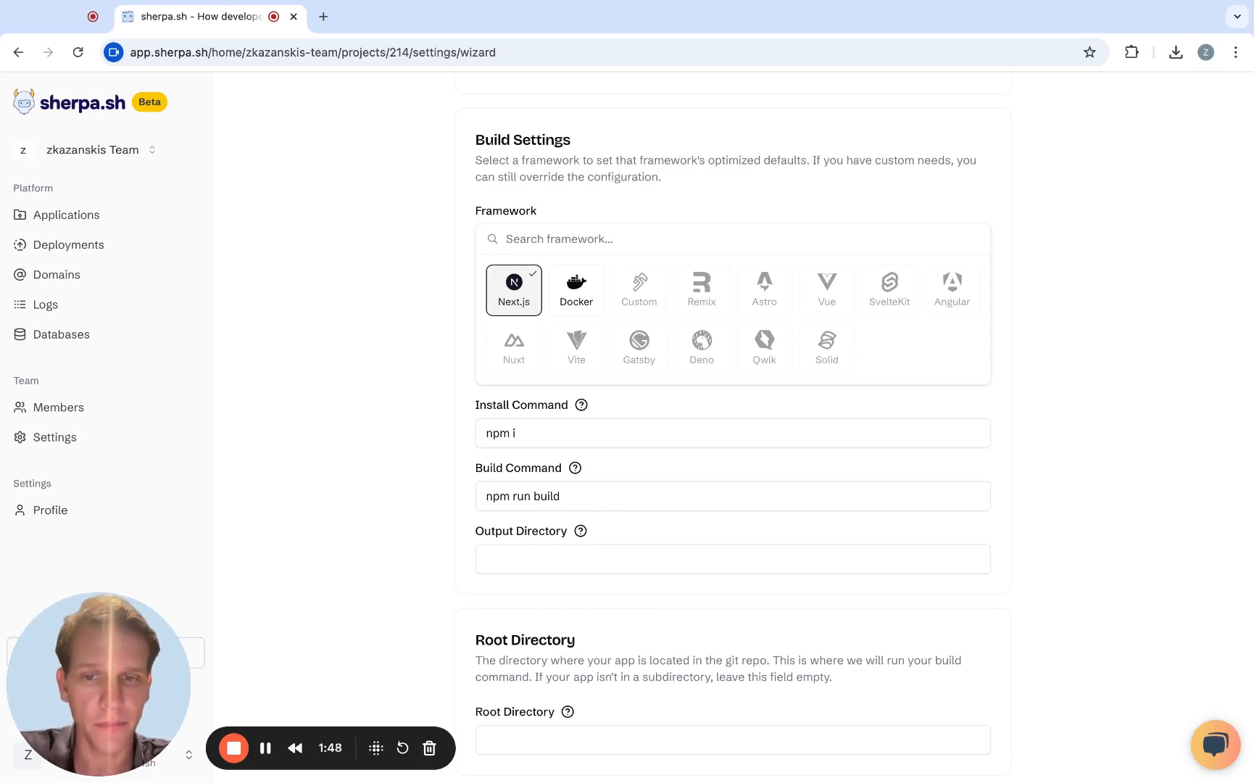
{"action": "scroll", "scroll_direction": "down", "scroll_amount": 3}
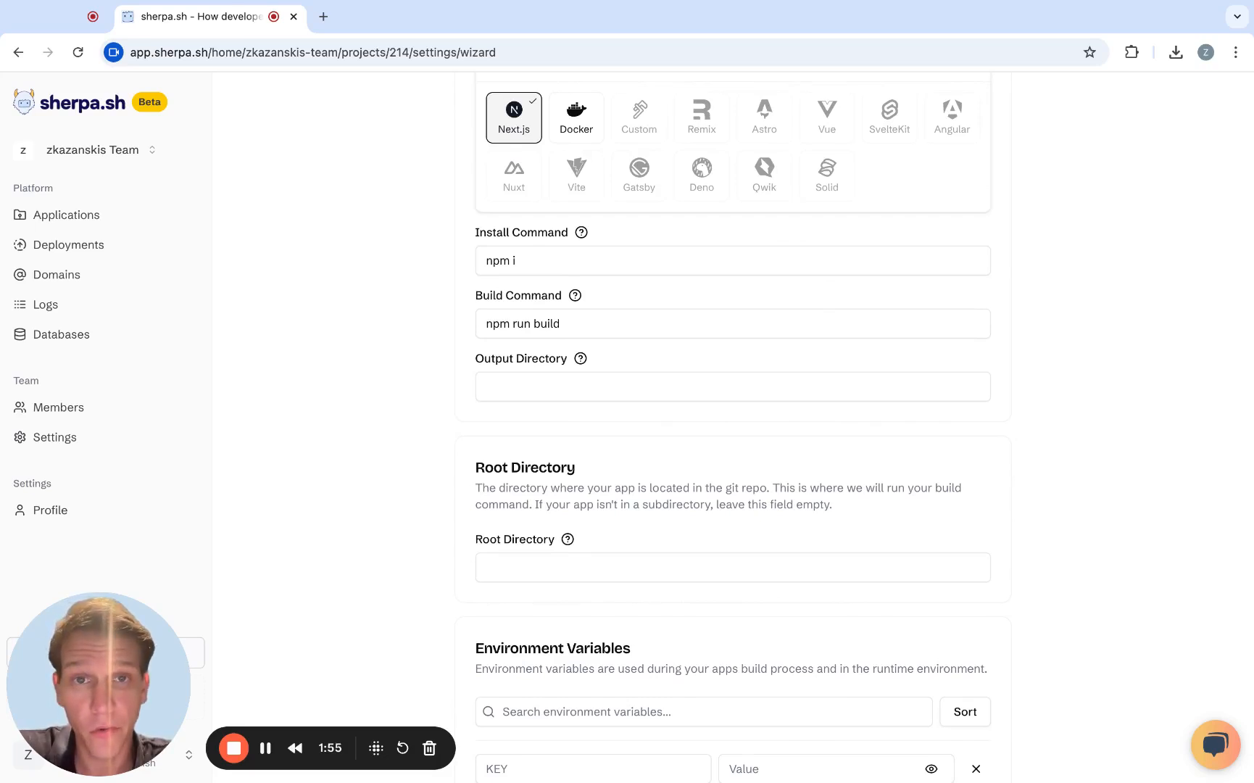
{"action": "scroll", "scroll_direction": "down", "scroll_amount": 3}
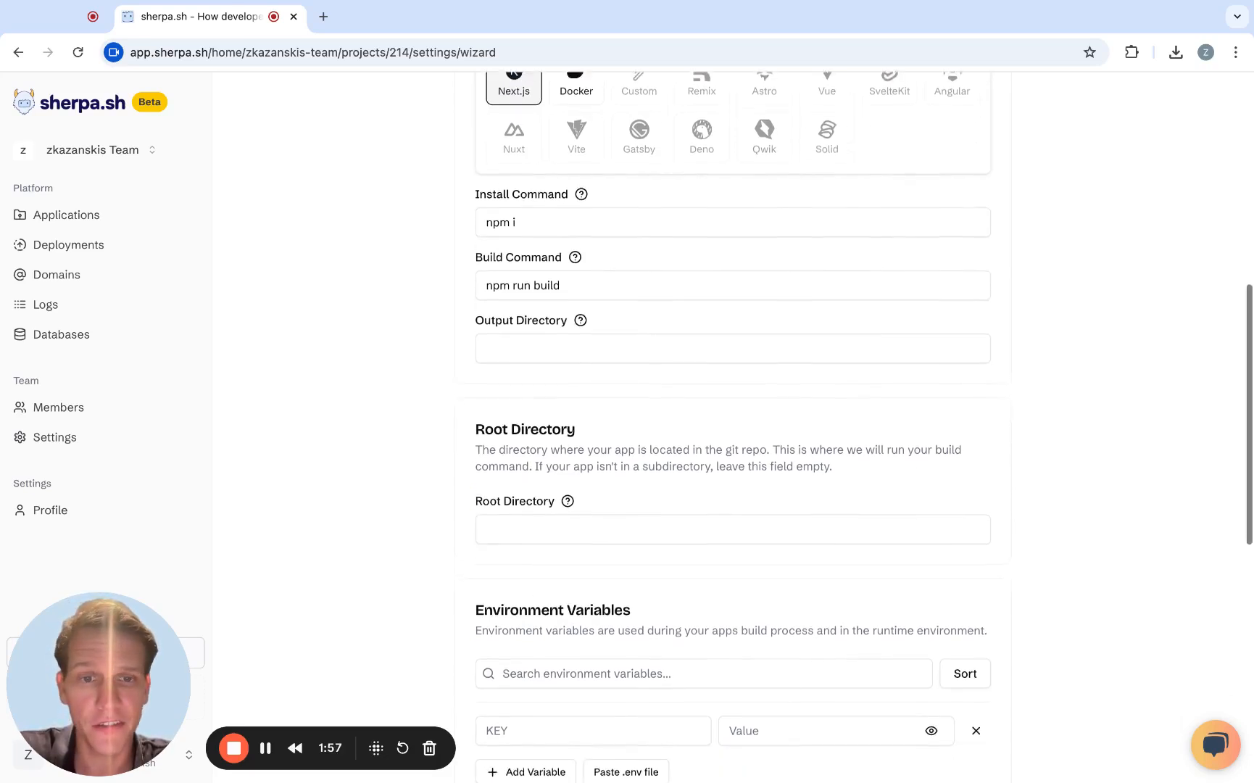
{"action": "scroll", "scroll_direction": "down", "scroll_amount": 3}
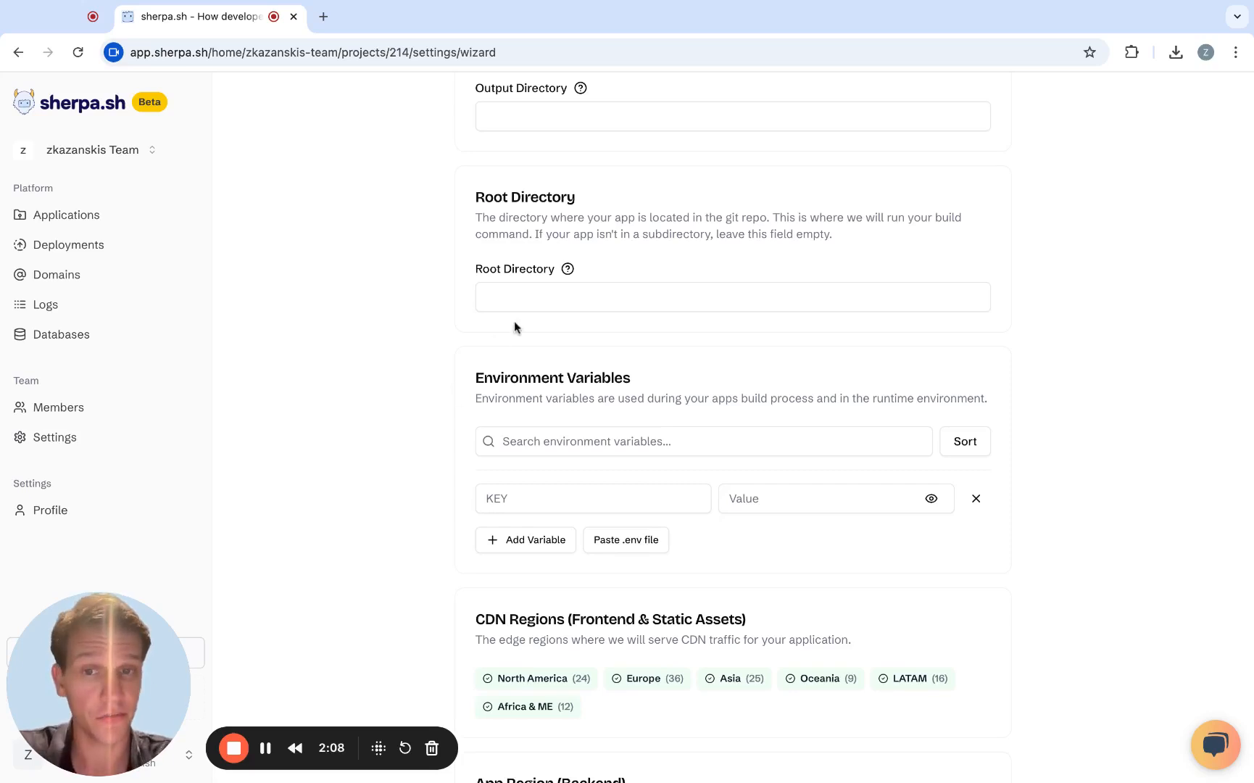
{"action": "left_click", "coordinate": [731, 297]}
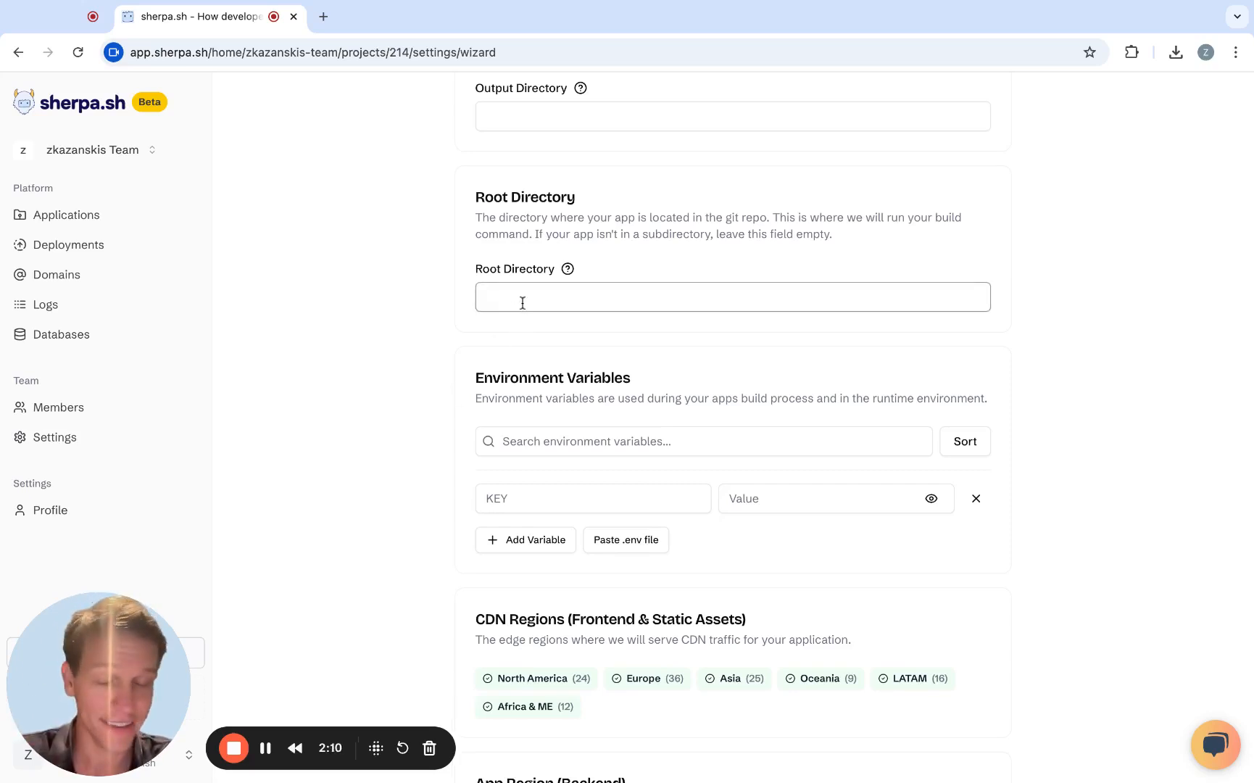
{"action": "scroll", "scroll_direction": "down", "scroll_amount": 3}
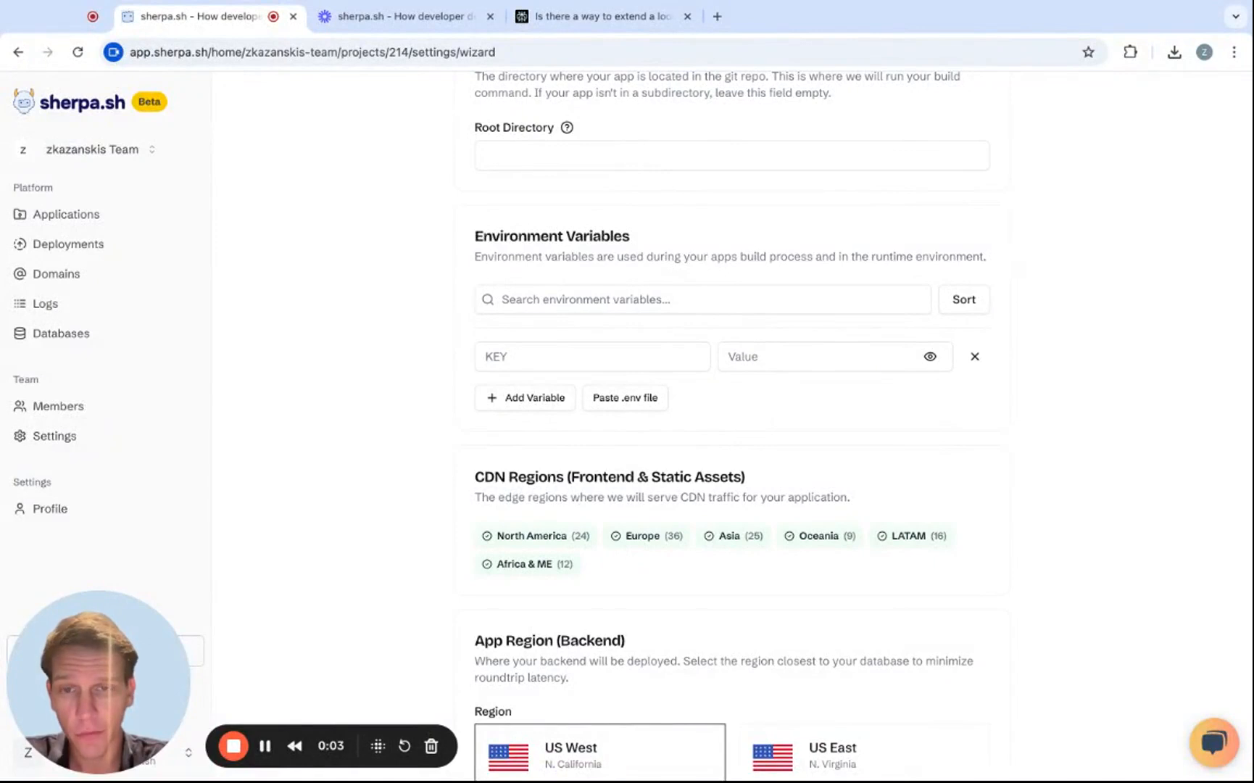
{"action": "mouse_move", "coordinate": [663, 435]}
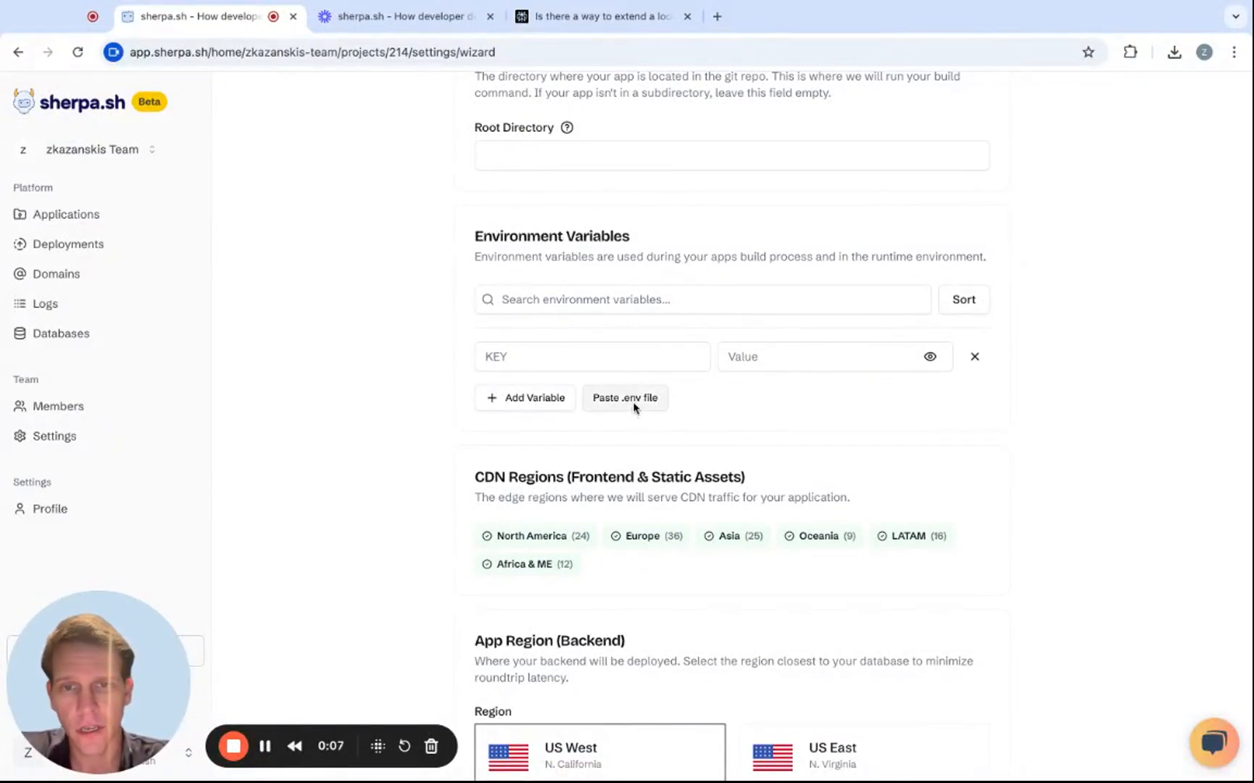
Paste the .env contents to add DATABASE_URL and DIRECT_URL with hidden values
{"action": "left_click", "coordinate": [625, 397]}
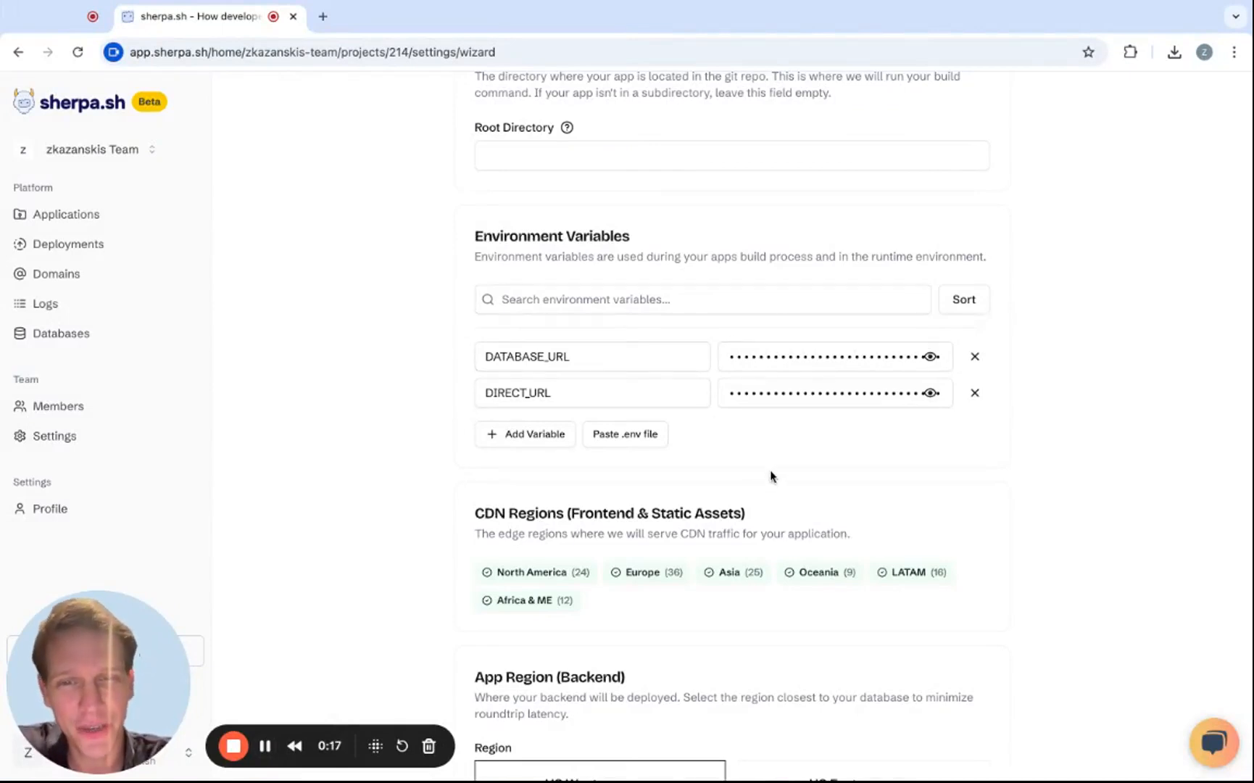
Keep CDN and App Region at US West and Save & Deploy the-road-to-next-app
{"action": "scroll", "scroll_direction": "down", "scroll_amount": 3}
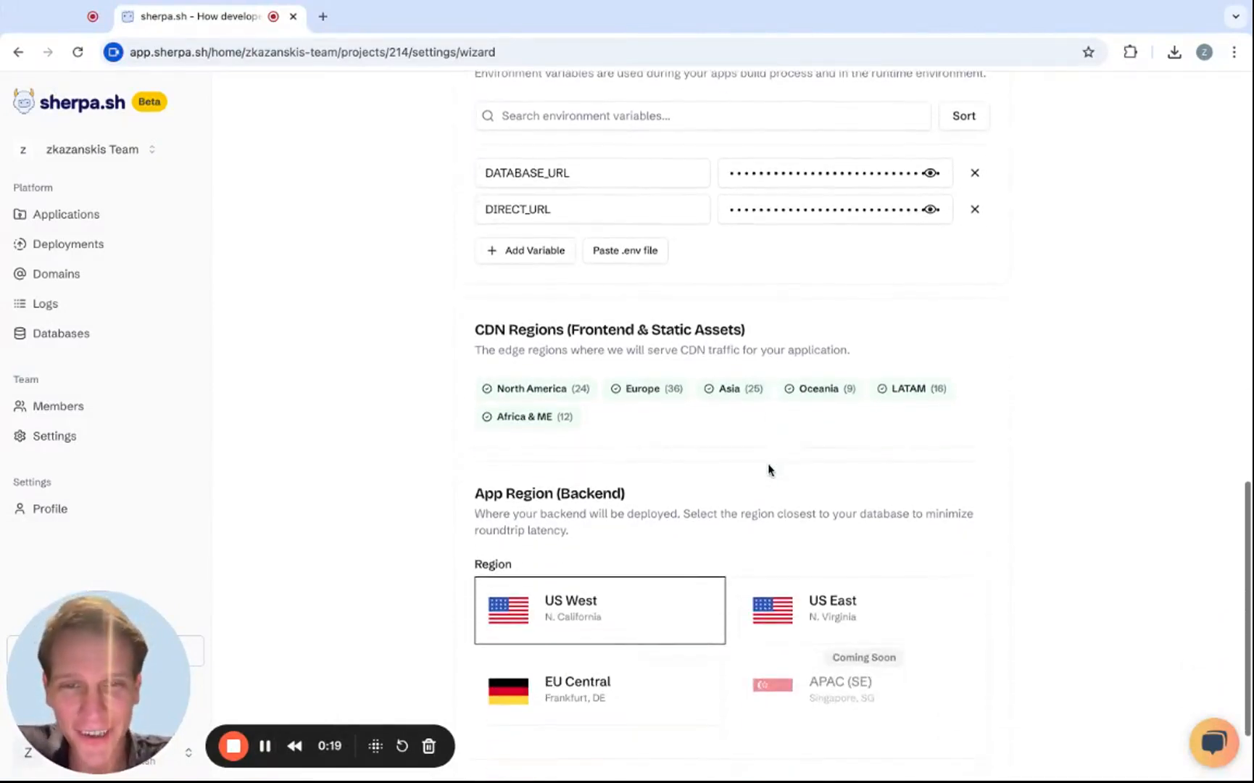
{"action": "scroll", "scroll_direction": "down", "scroll_amount": 3}
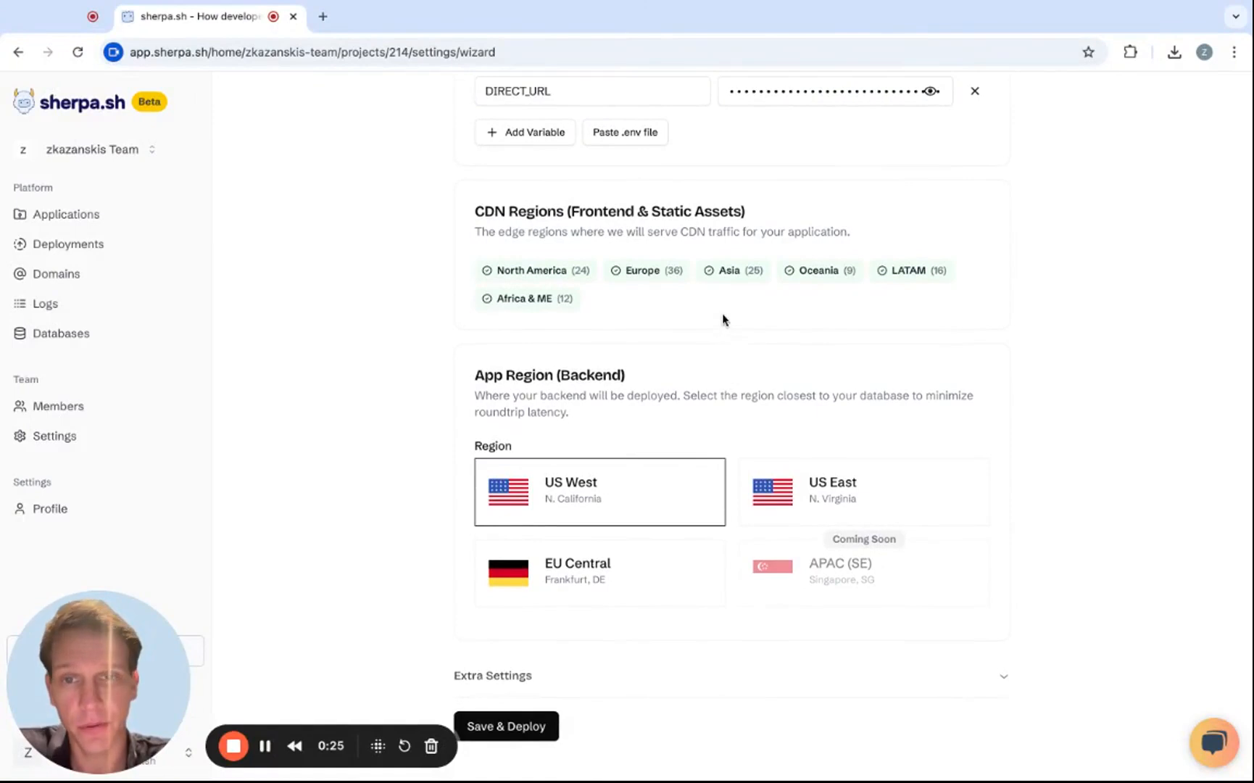
{"action": "mouse_move", "coordinate": [722, 289]}
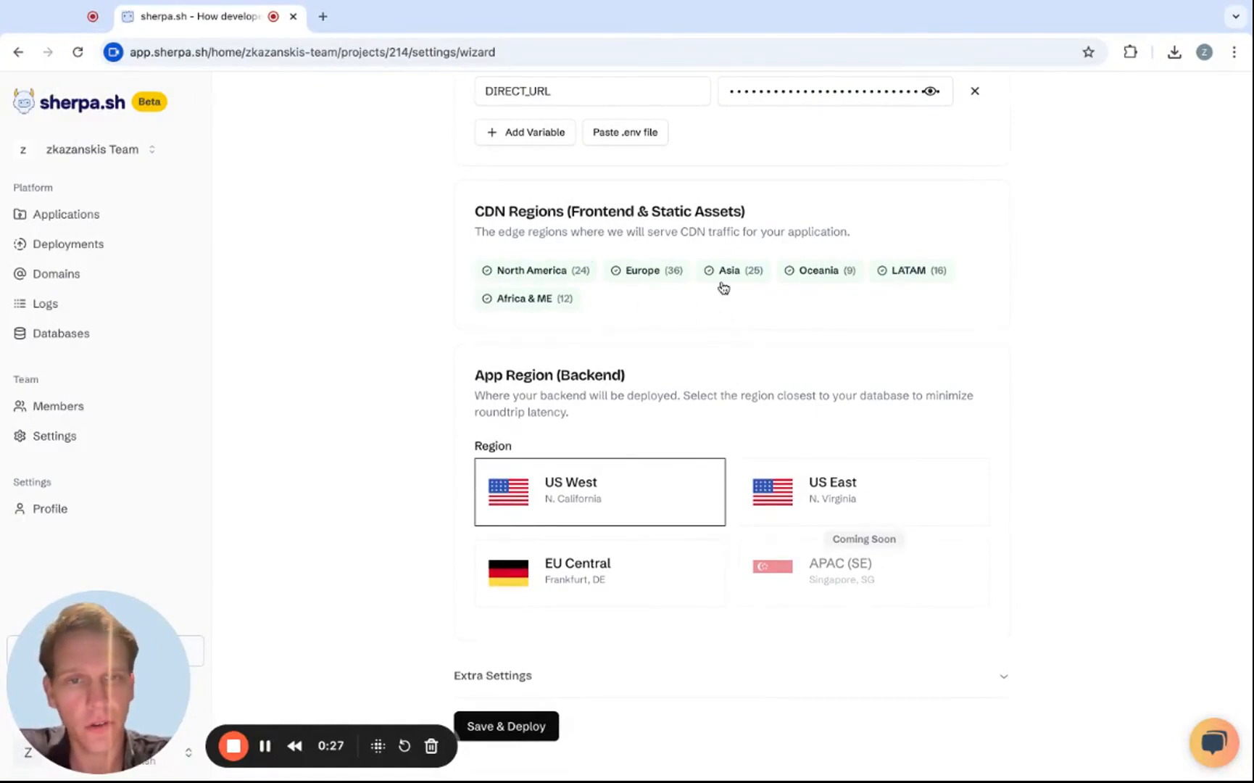
{"action": "mouse_move", "coordinate": [696, 335]}
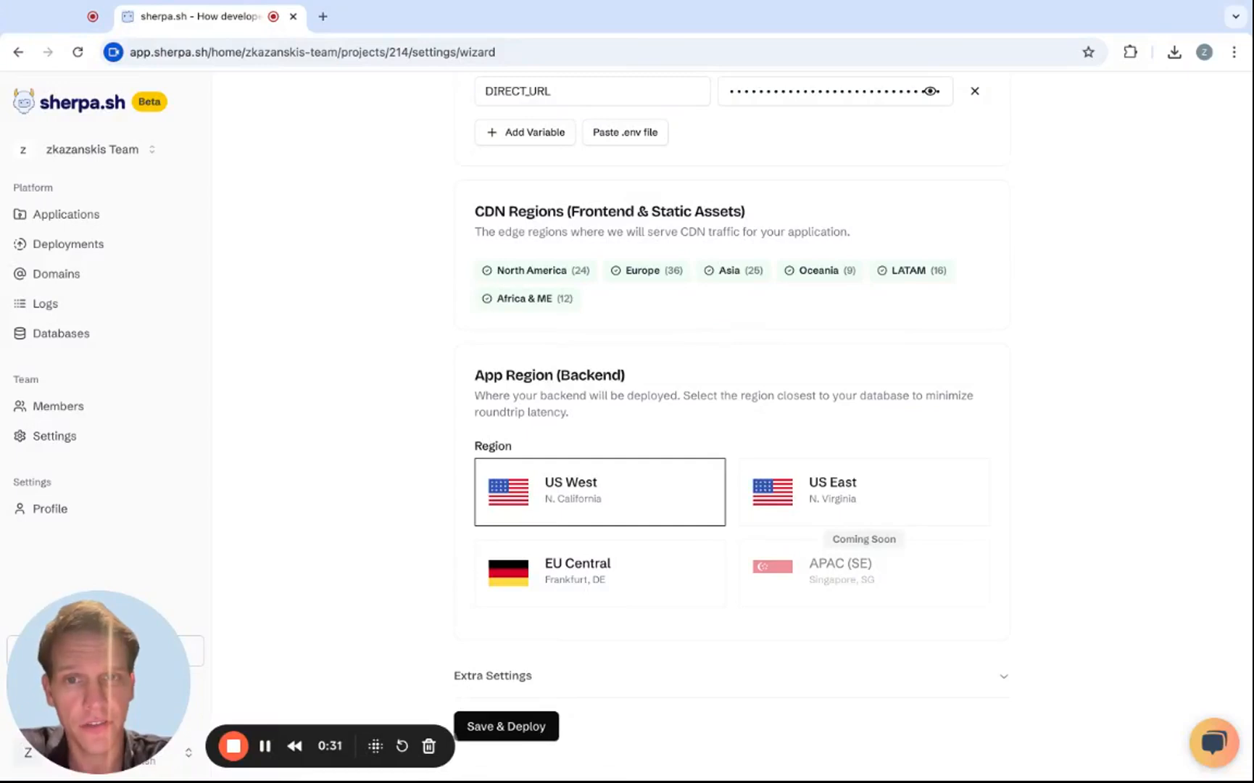
{"action": "mouse_move", "coordinate": [644, 368]}
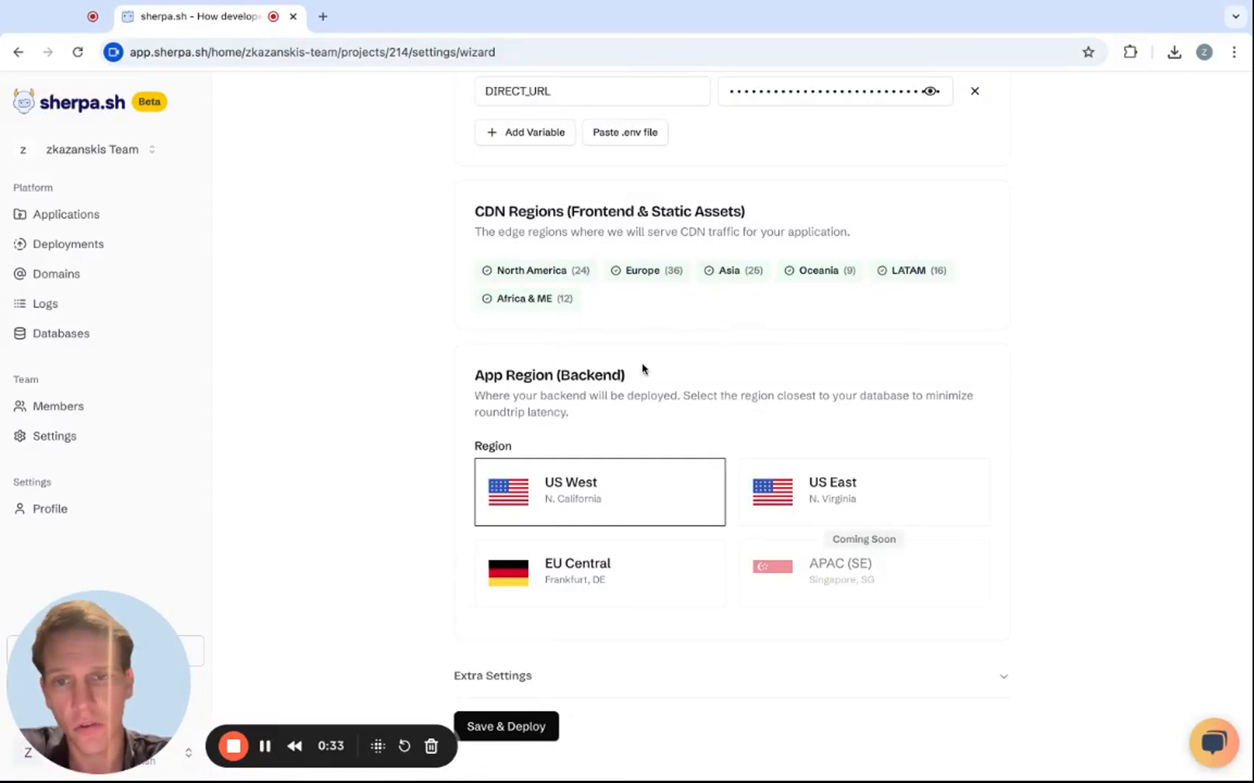
{"action": "mouse_move", "coordinate": [716, 431]}
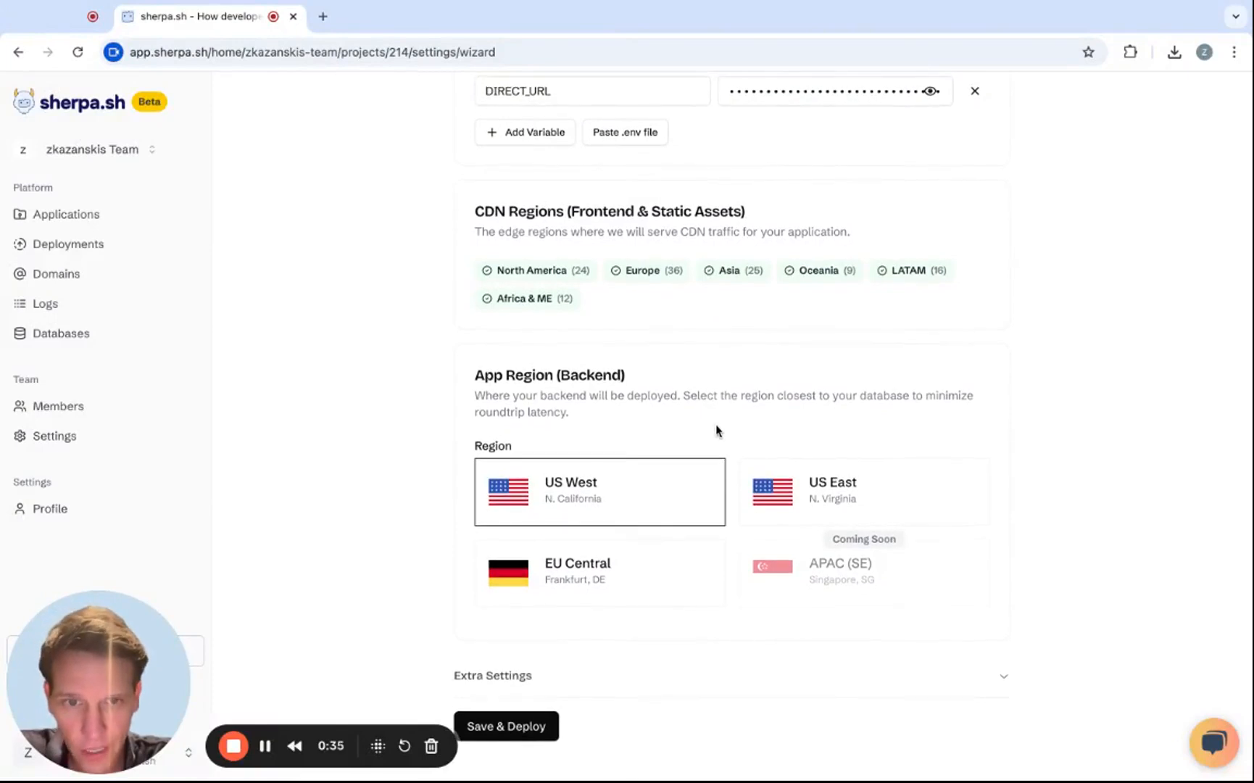
{"action": "mouse_move", "coordinate": [729, 548]}
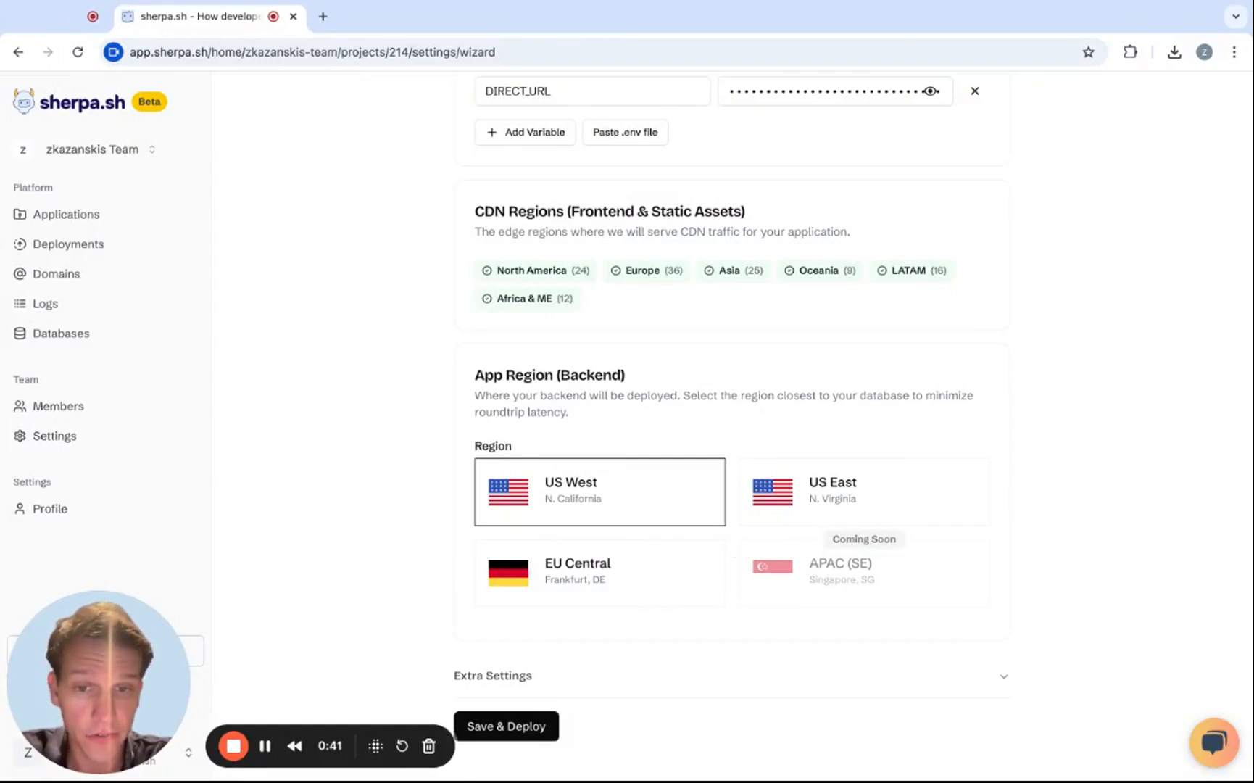
{"action": "mouse_move", "coordinate": [467, 548]}
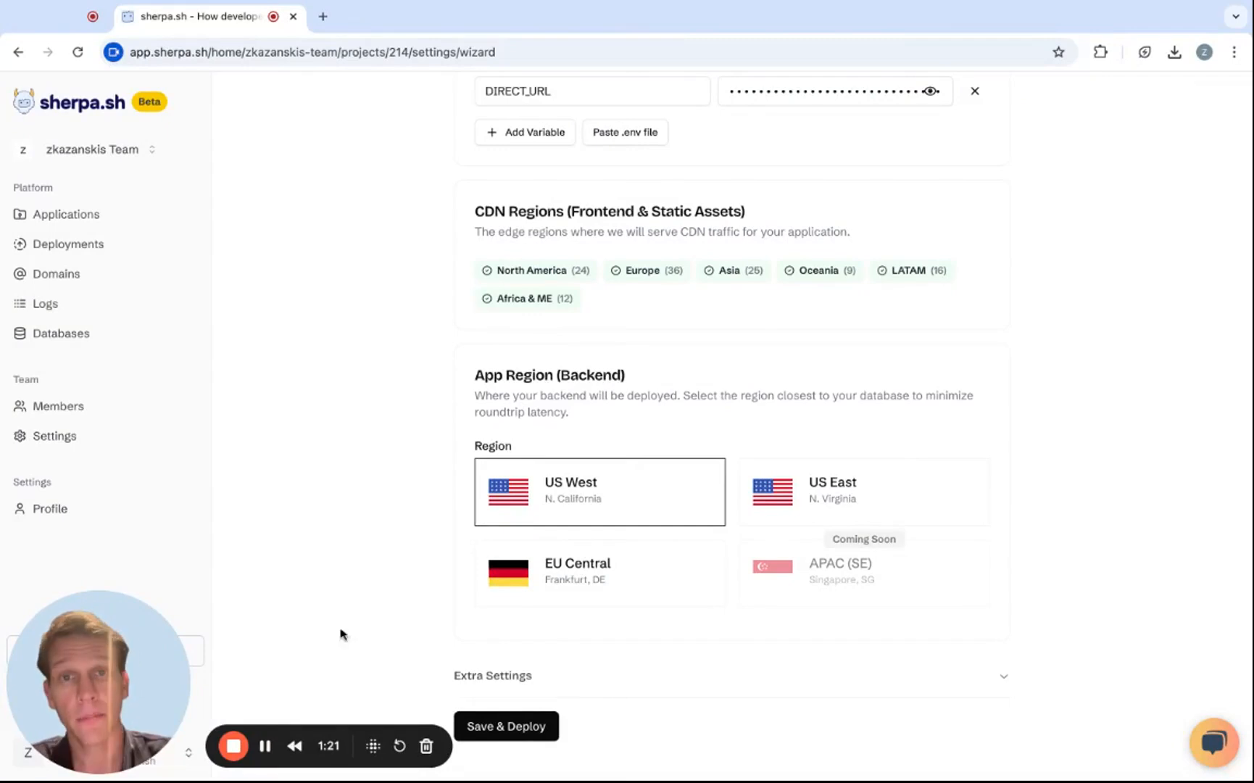
{"action": "mouse_move", "coordinate": [365, 594]}
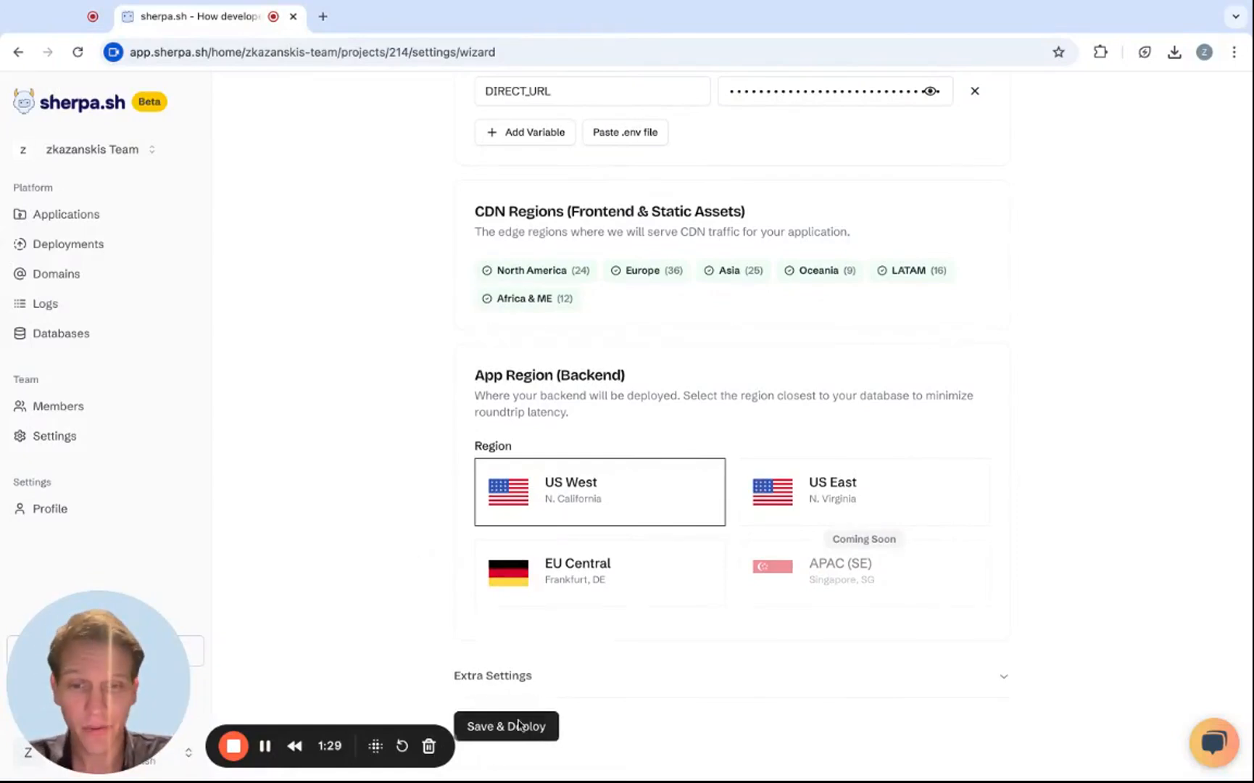
{"action": "left_click", "coordinate": [506, 725]}
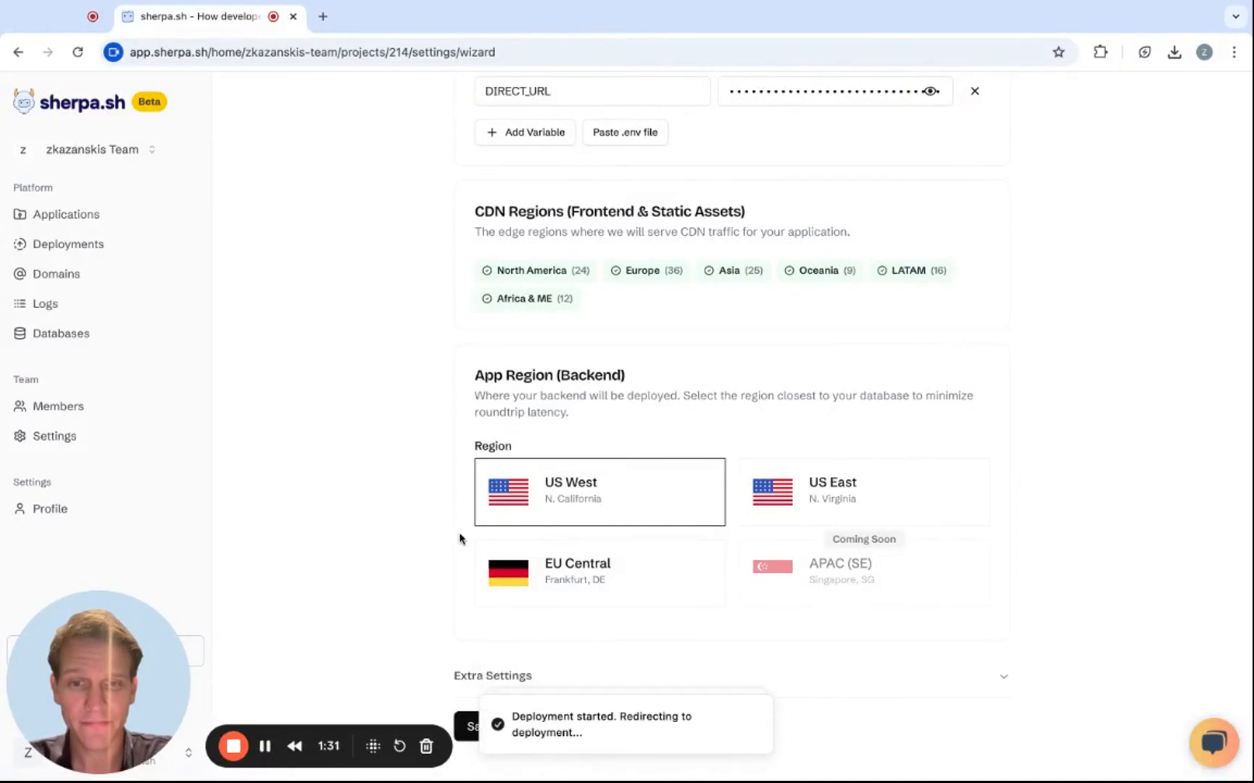
{"action": "left_click", "coordinate": [475, 725]}
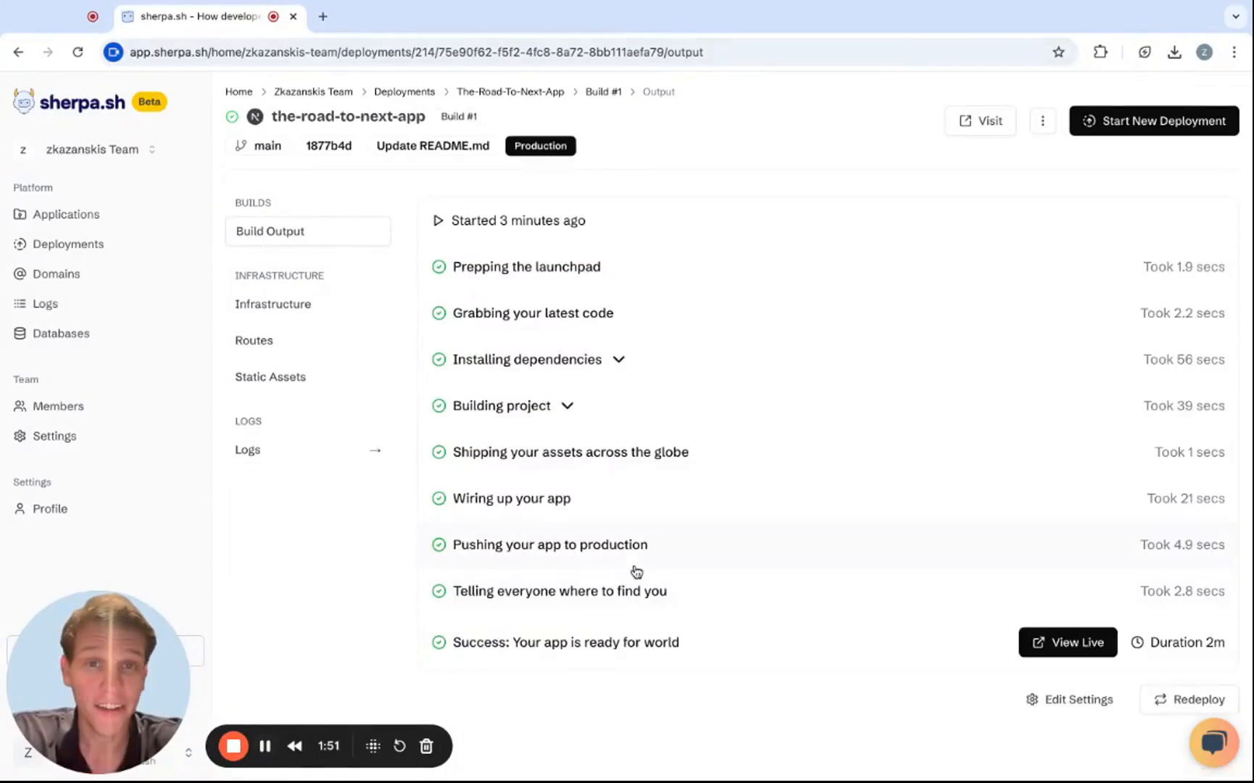
{"action": "mouse_move", "coordinate": [687, 452]}
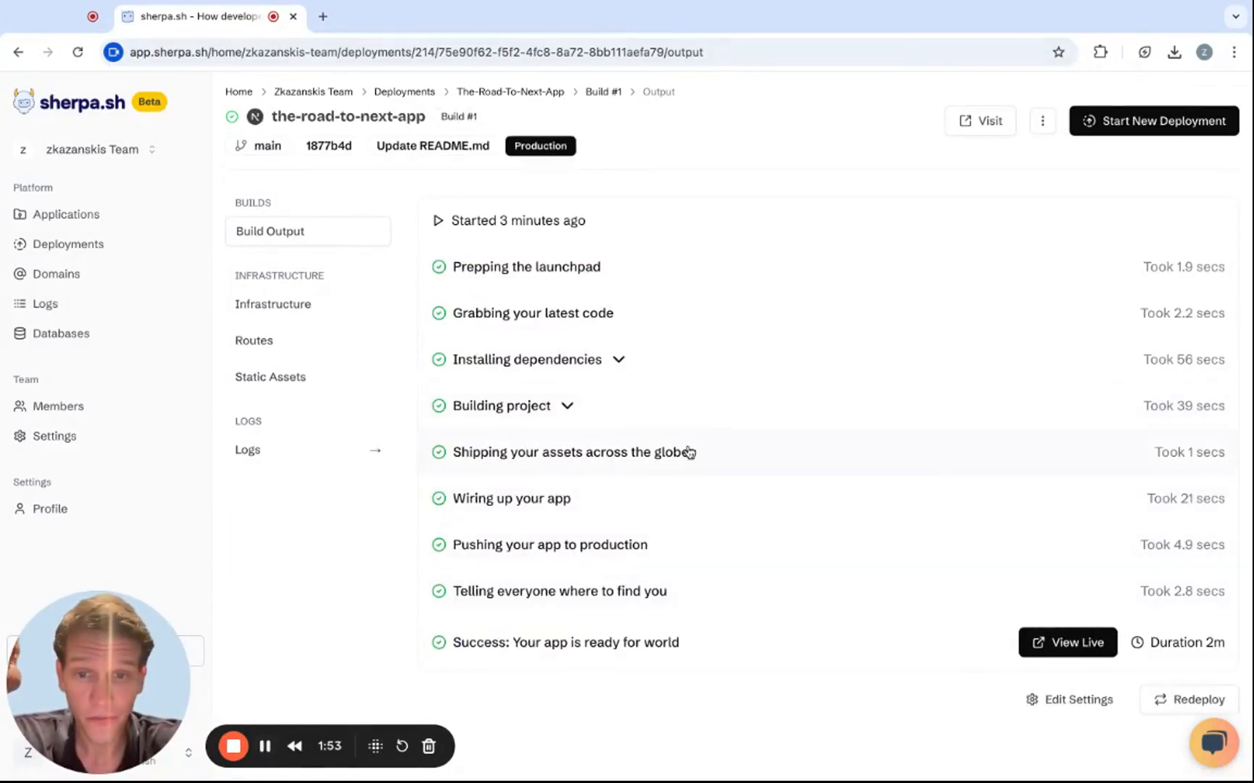
Review the completed Build Output and View Live to reach the TicketBounty home page
{"action": "left_click", "coordinate": [527, 360]}
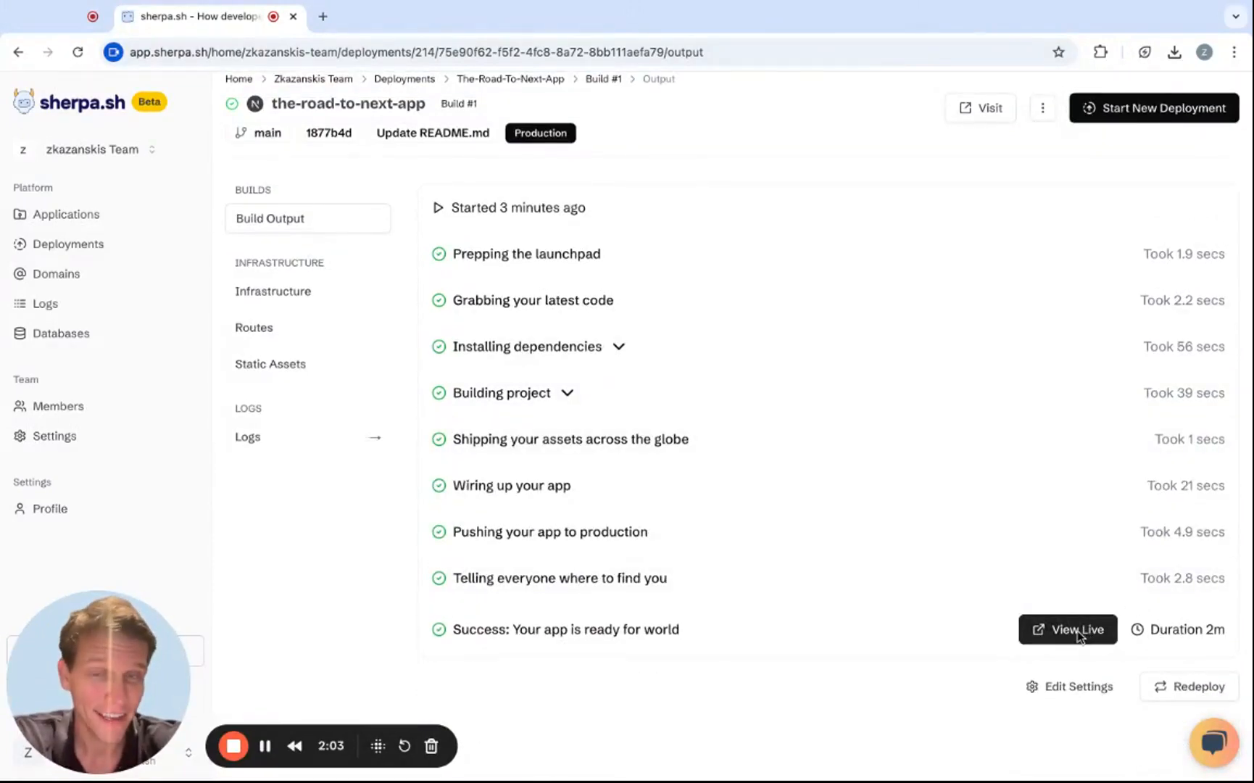
{"action": "left_click", "coordinate": [1068, 629]}
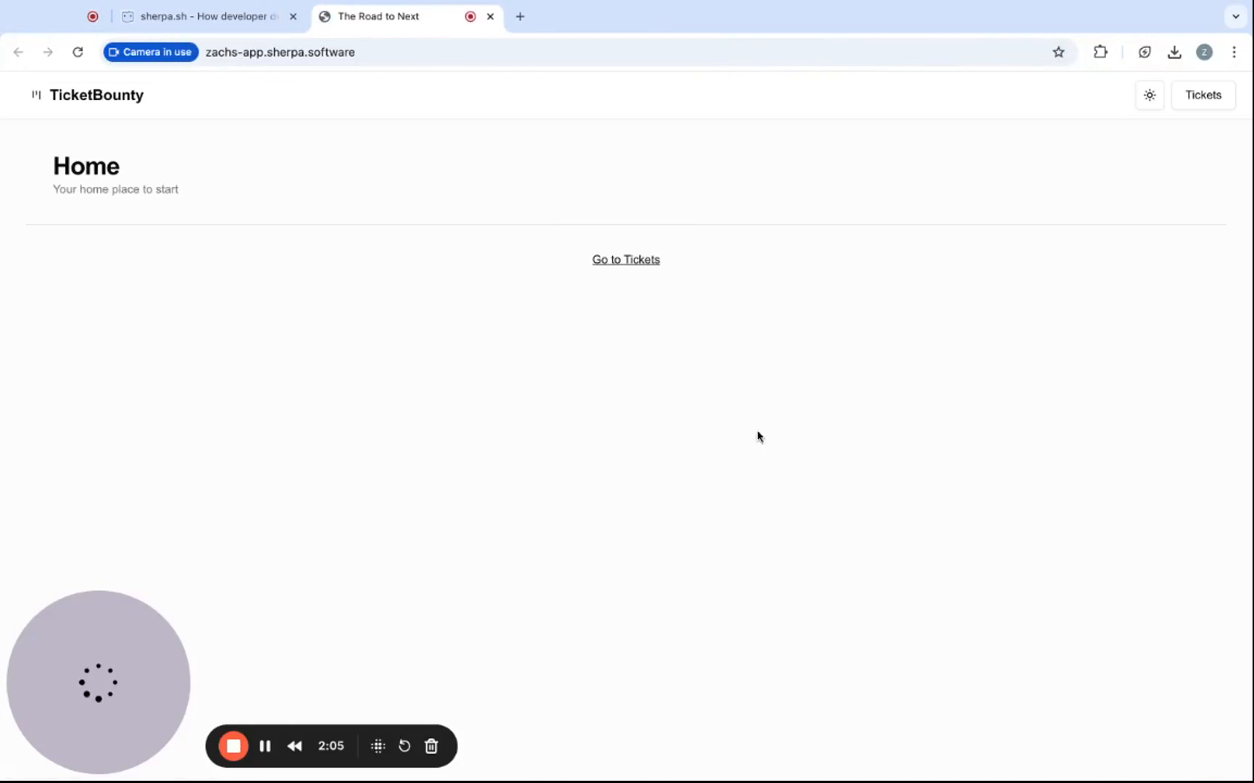